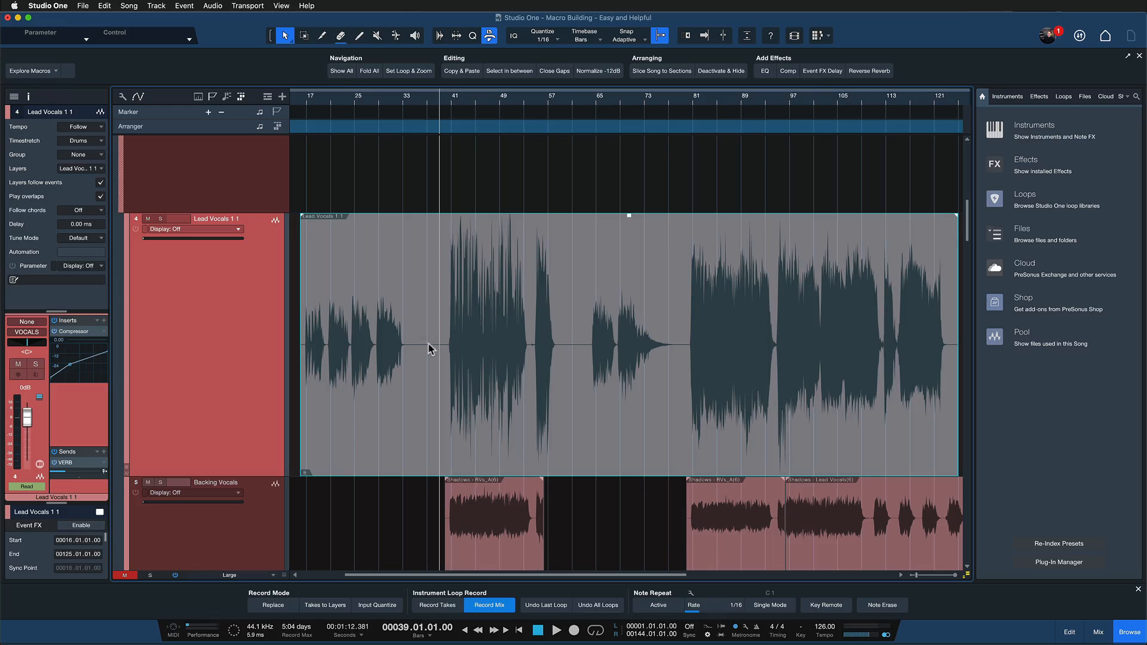
pyautogui.moveTo(420, 344)
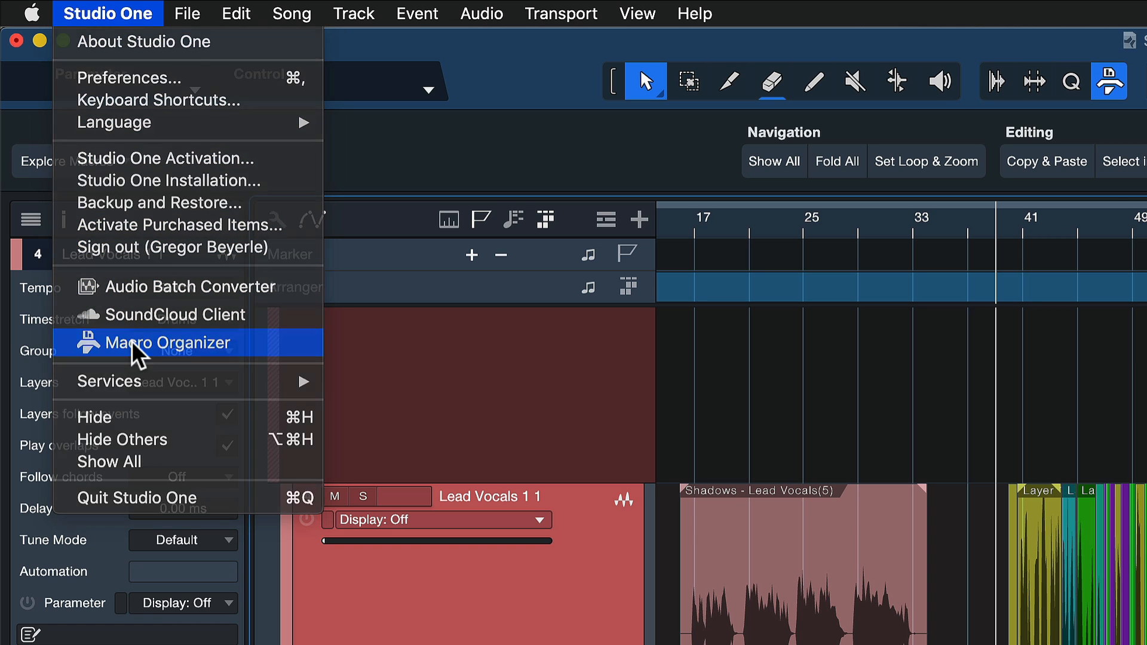
# Start a new macro from the Macro Organizer and show the '+ 4th' macro's keyboard shortcut settings
pyautogui.click(169, 343)
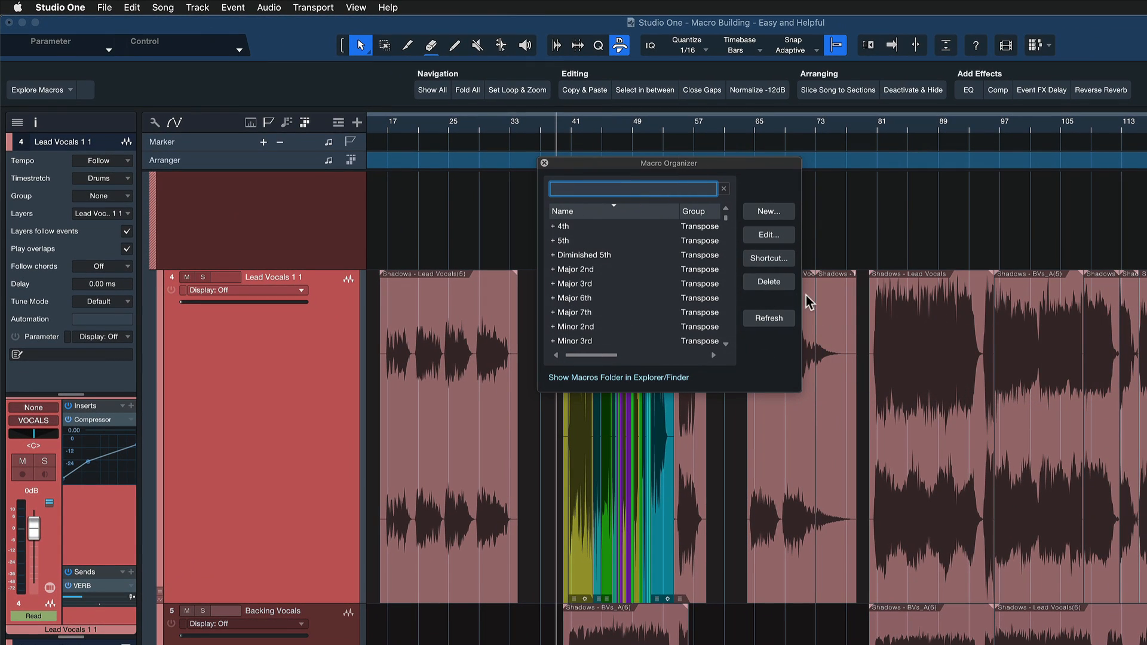
pyautogui.click(769, 212)
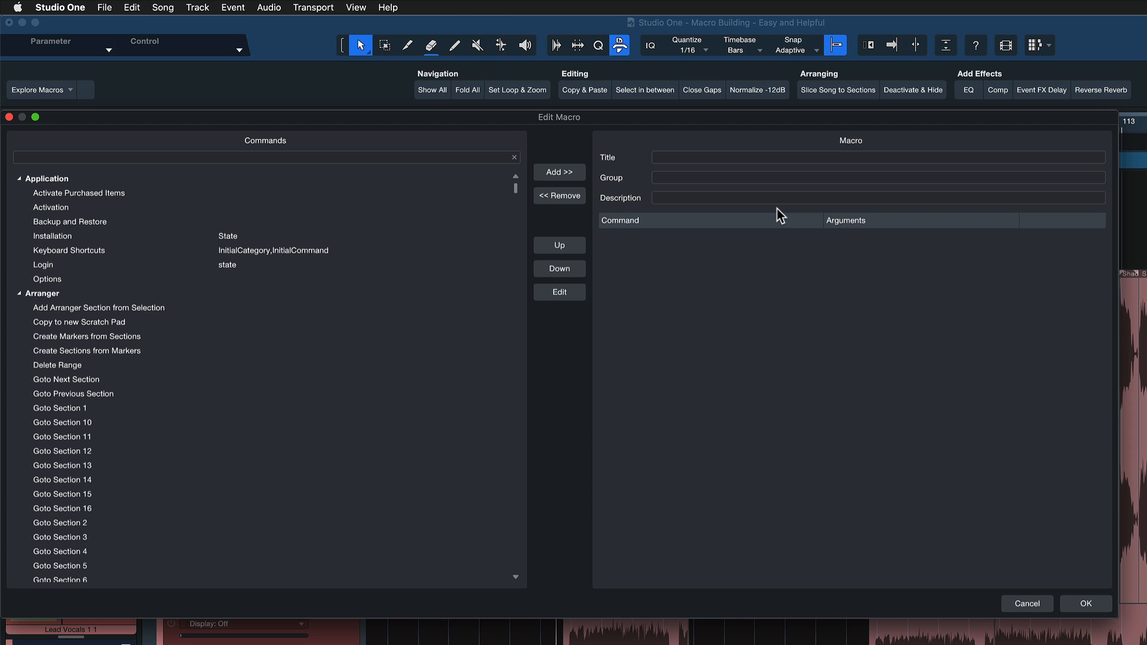
pyautogui.click(260, 158)
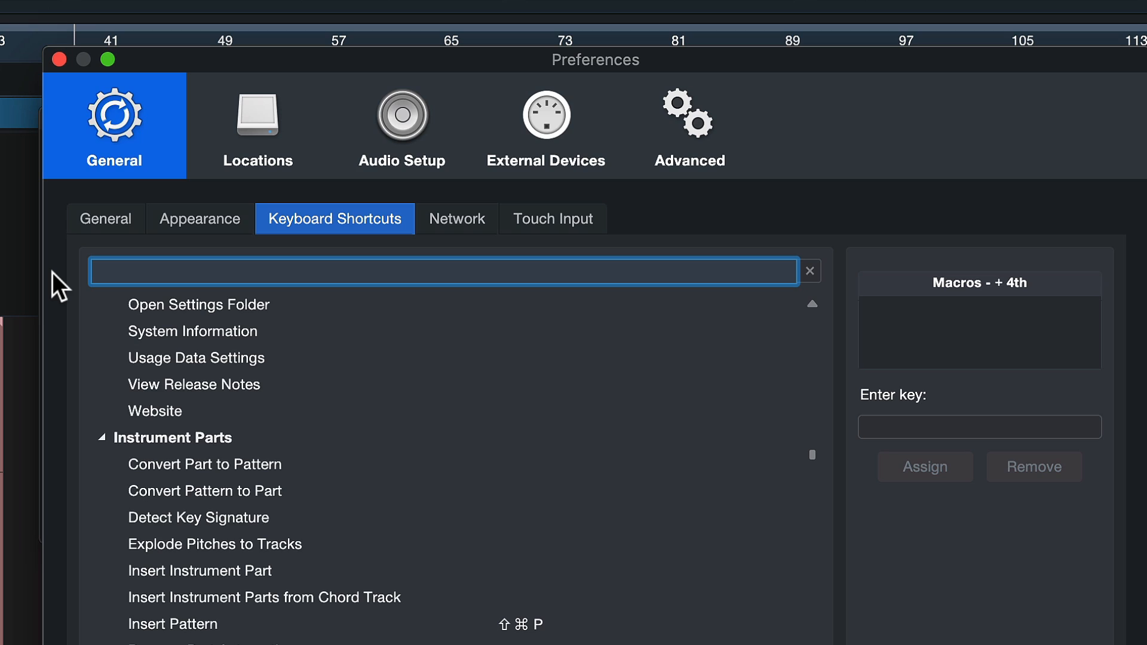
pyautogui.moveTo(158, 204)
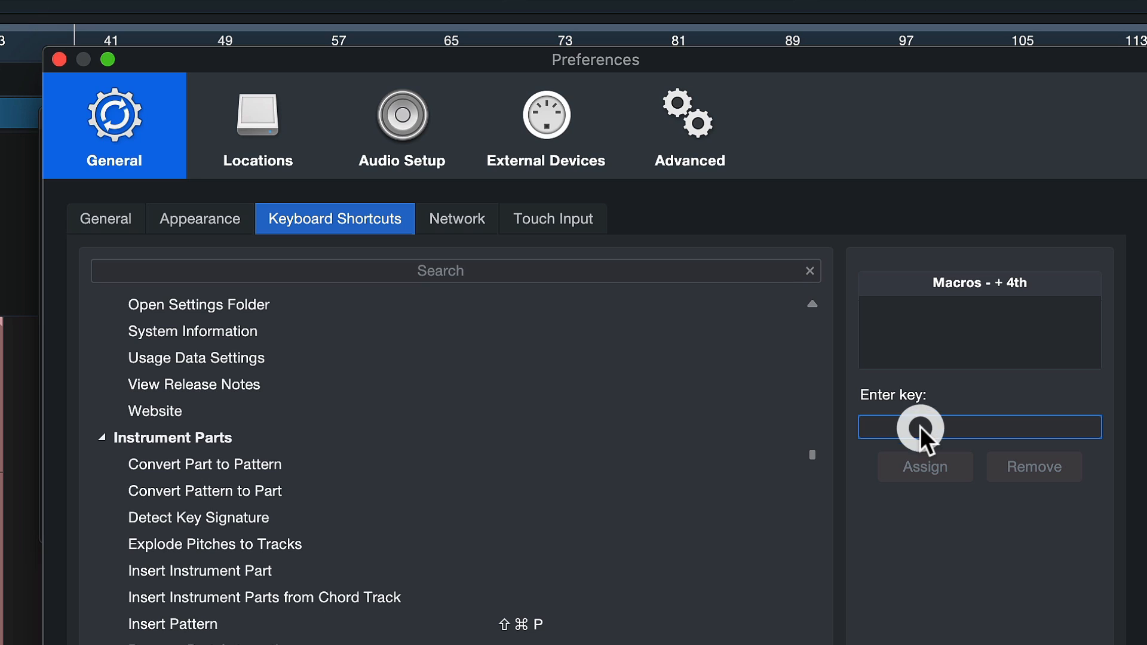
# Try Shift+Cmd+A for the '+ 4th' macro, revealing a conflict with Select All on Tracks
pyautogui.press('shift+cmd+a')
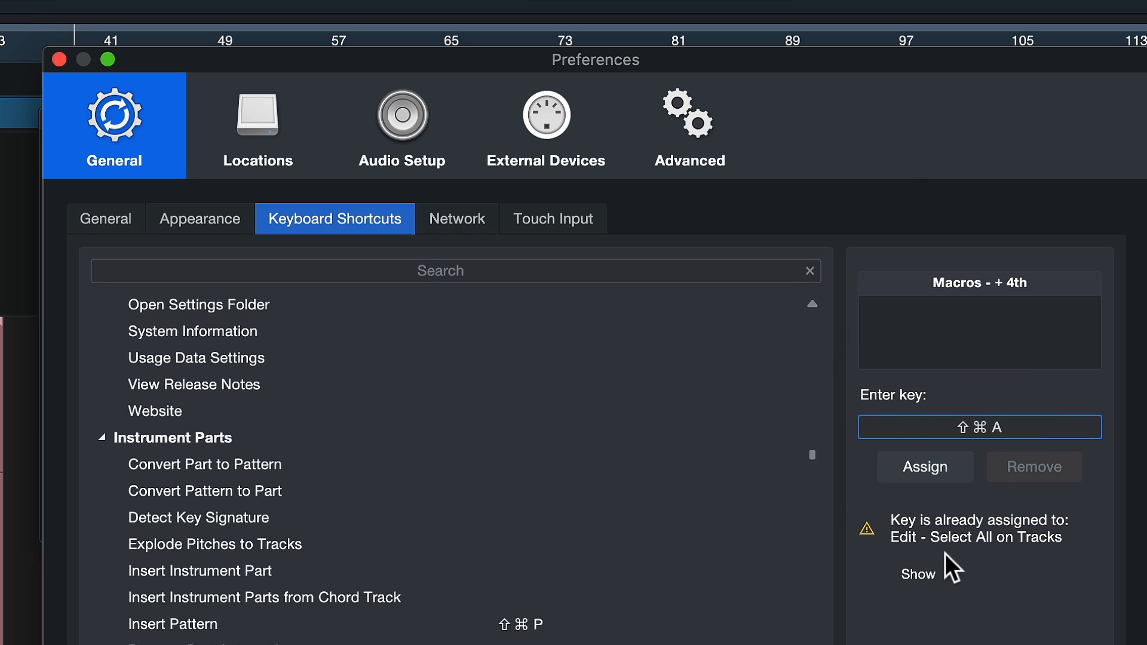
pyautogui.moveTo(983, 555)
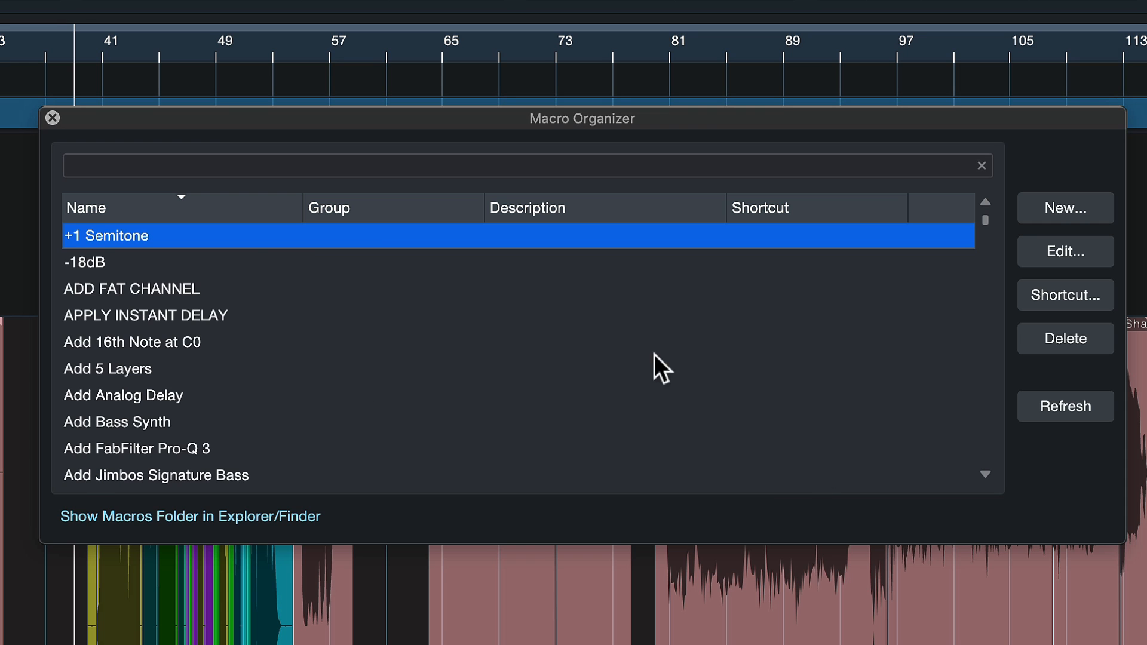
pyautogui.moveTo(1065, 208)
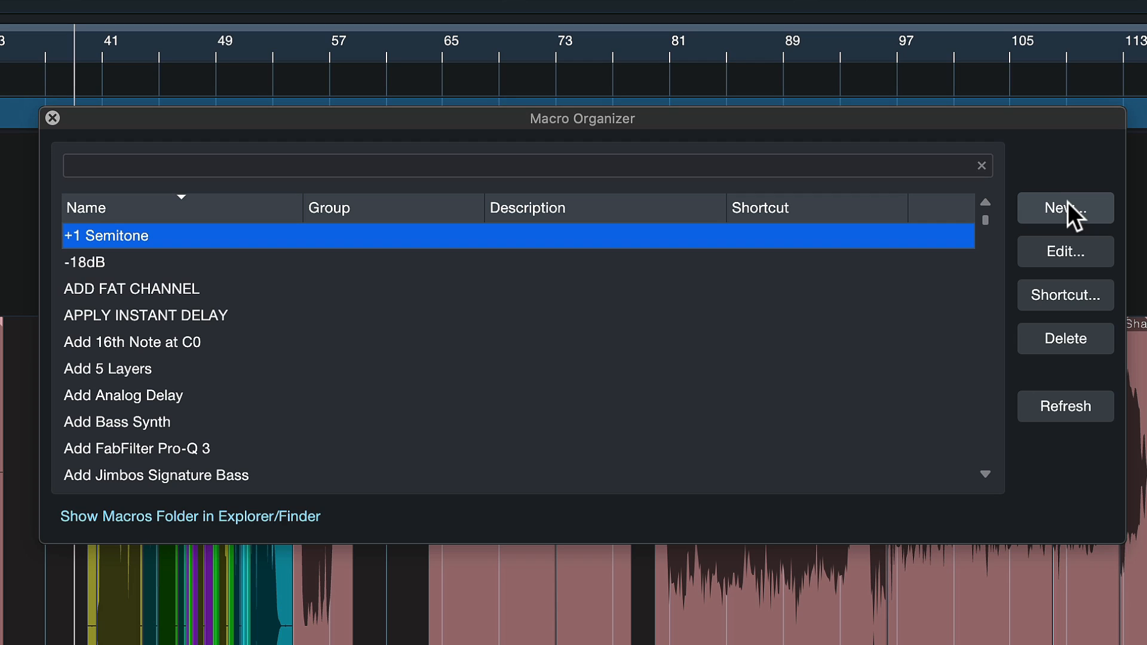
# Build a new macro with Select All on Tracks then Bounce Selection, editing the bounce's Snap argument
pyautogui.click(1065, 207)
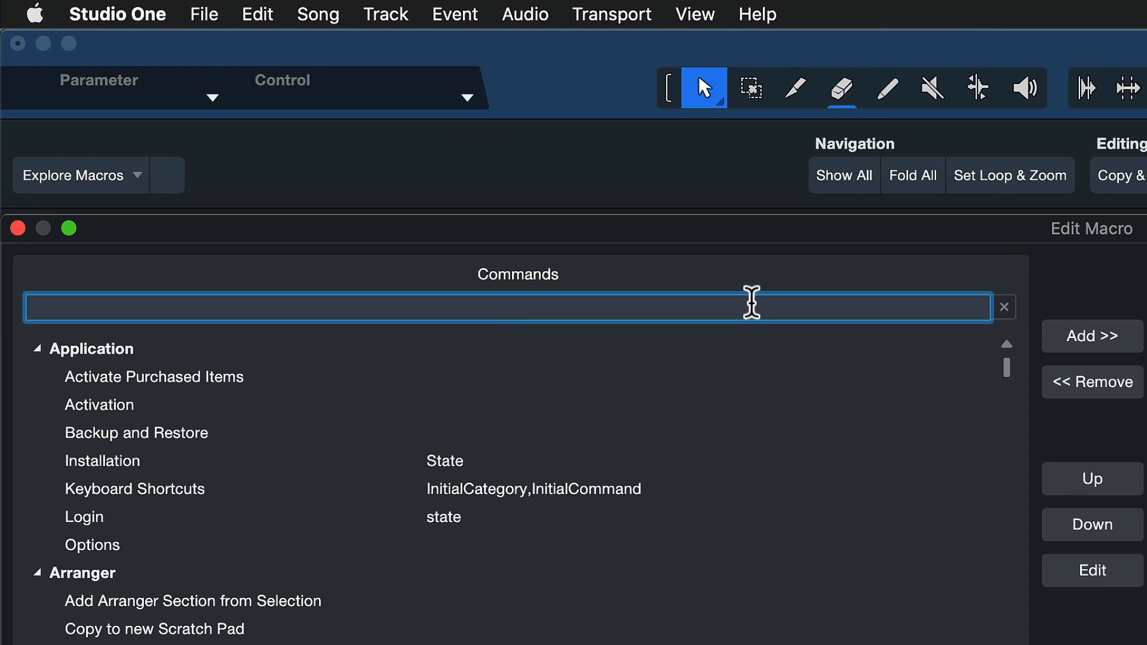
pyautogui.write('select all')
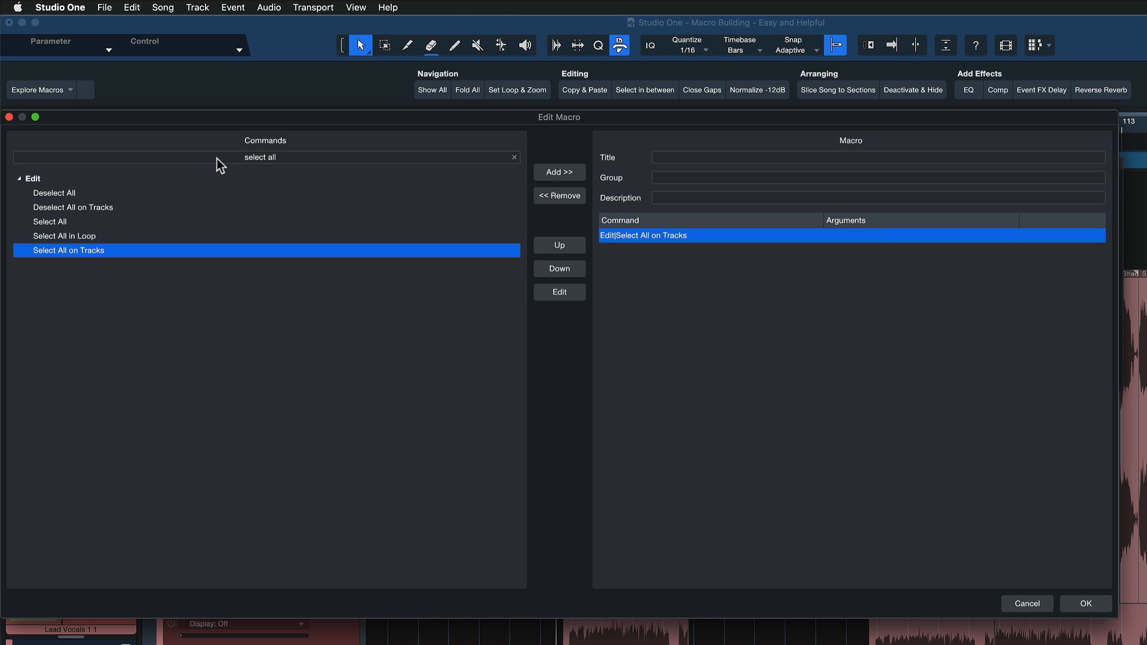
pyautogui.write('b')
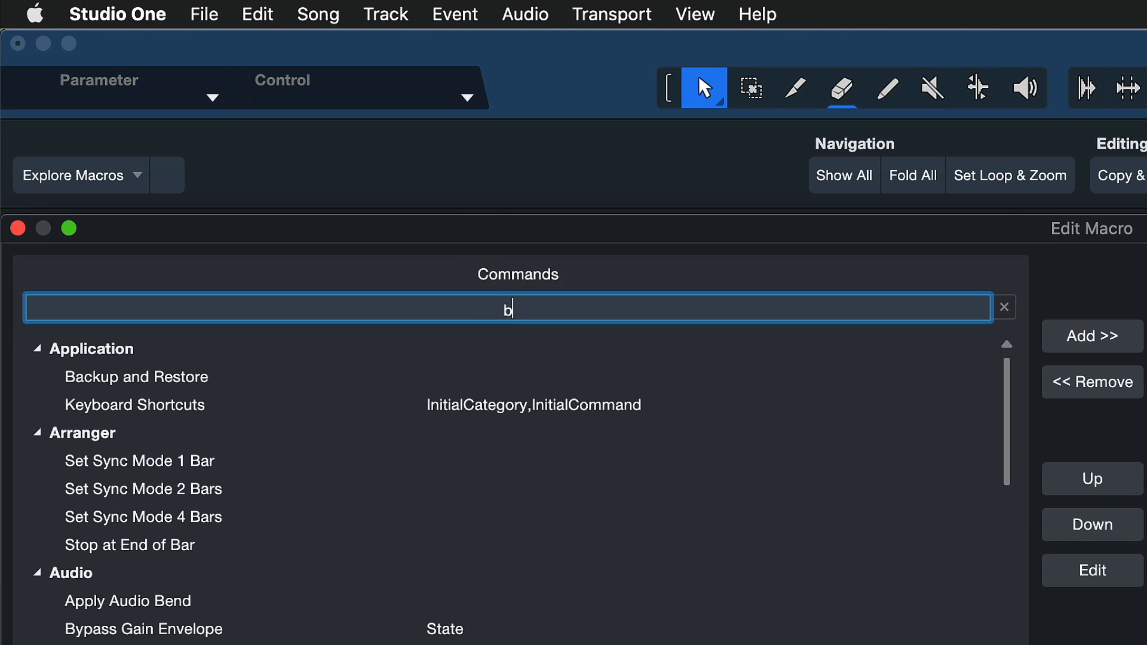
pyautogui.write('ounce')
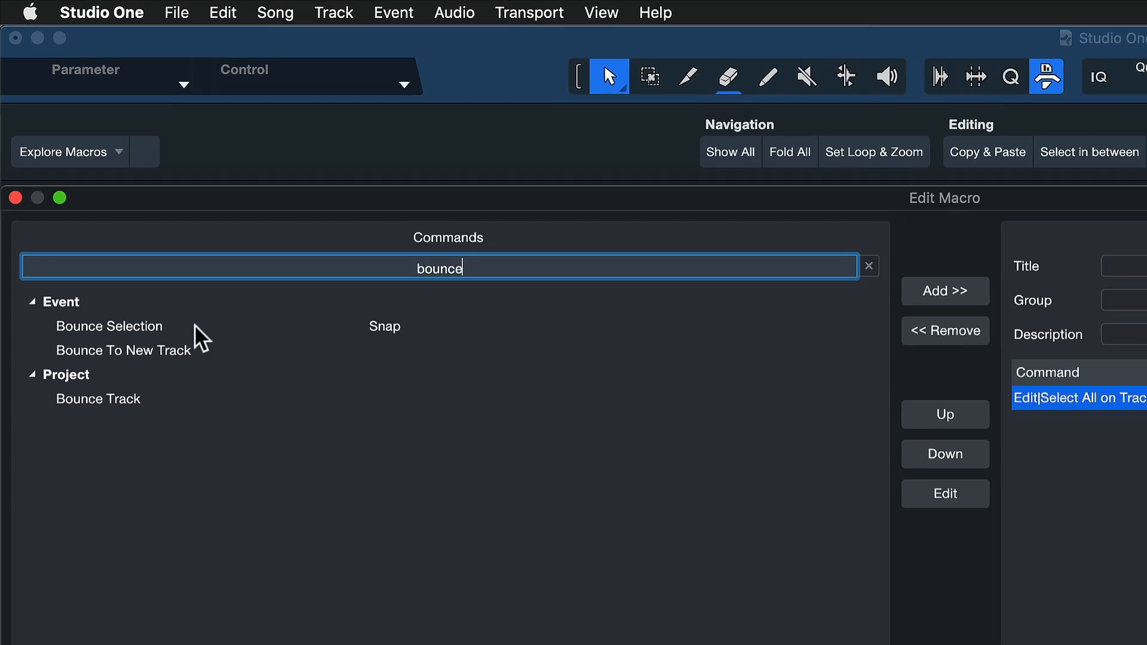
pyautogui.doubleClick(108, 326)
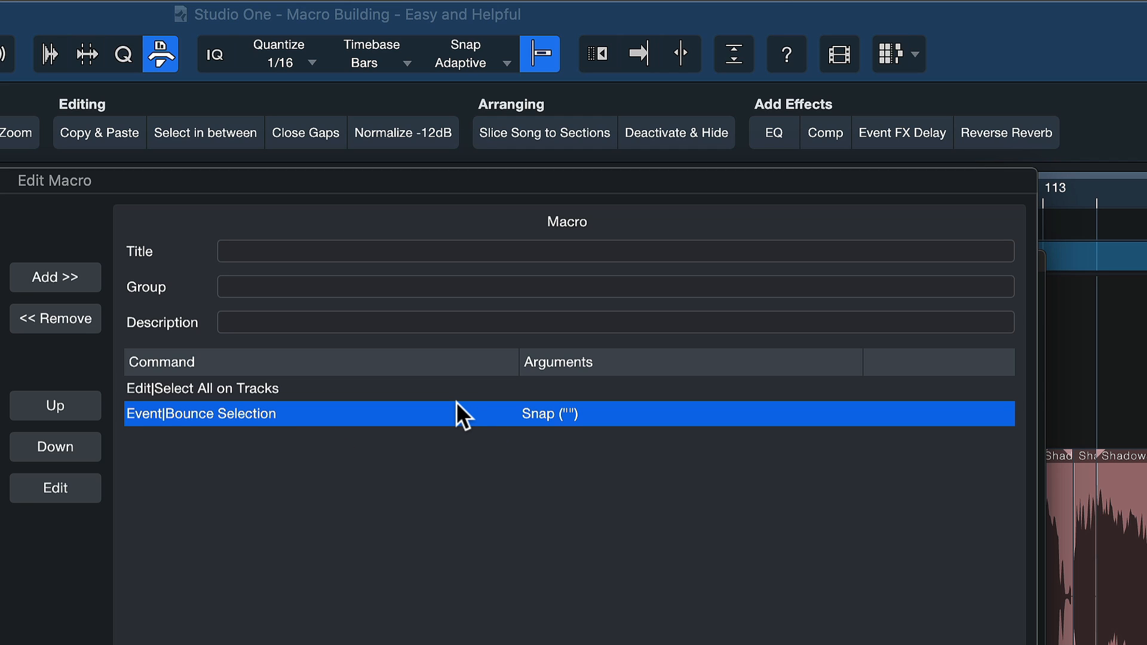
pyautogui.moveTo(448, 428)
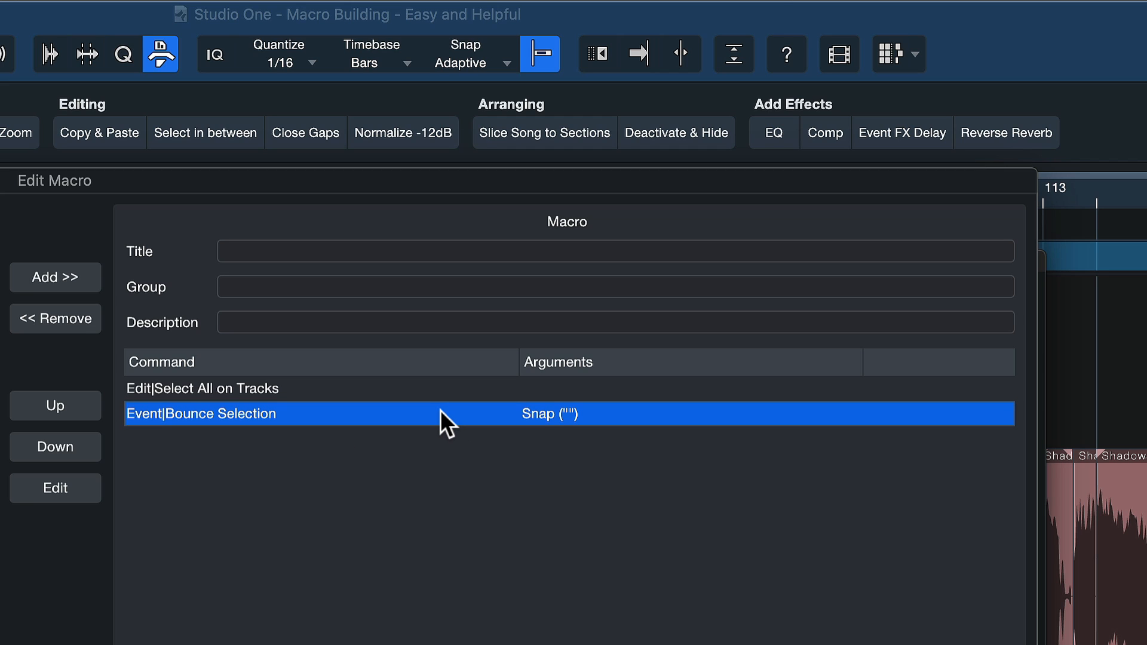
pyautogui.doubleClick(446, 413)
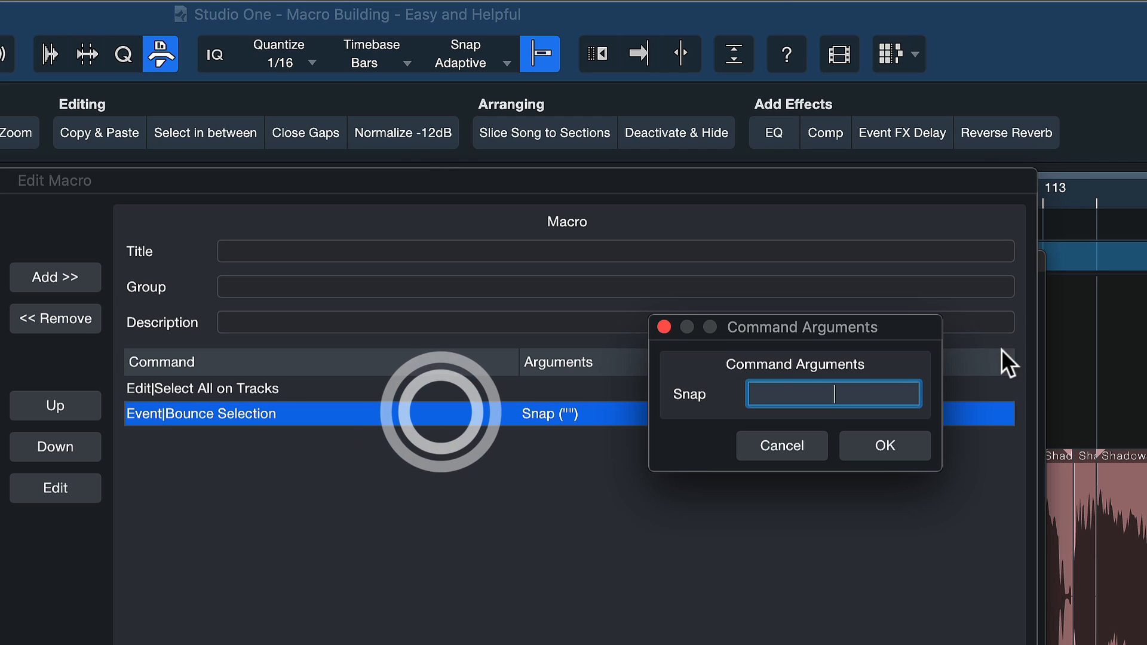
# Set Bounce Selection's Snap argument to 0 and begin titling the macro 'Consolidate Track Edits'
pyautogui.write('0')
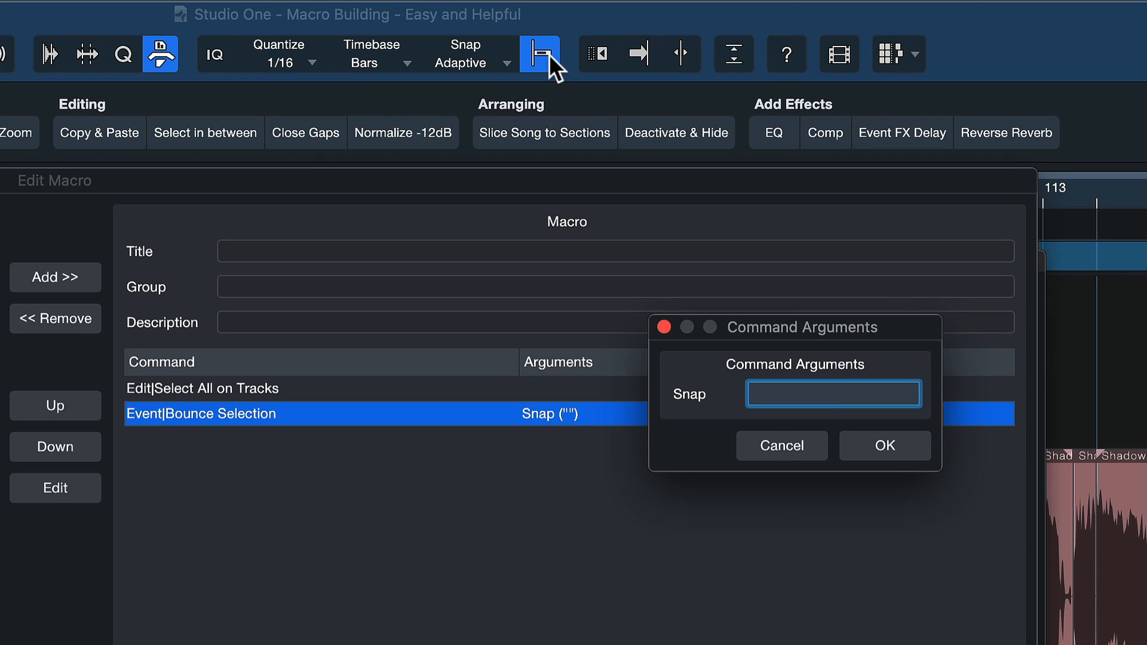
pyautogui.click(832, 393)
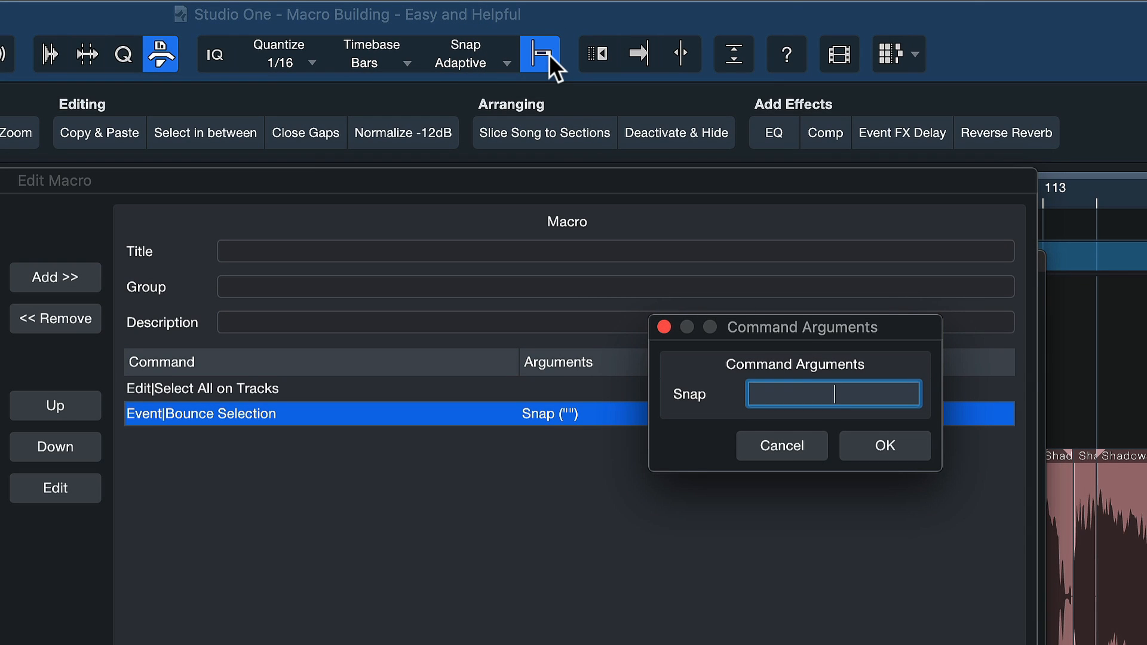
pyautogui.write('0')
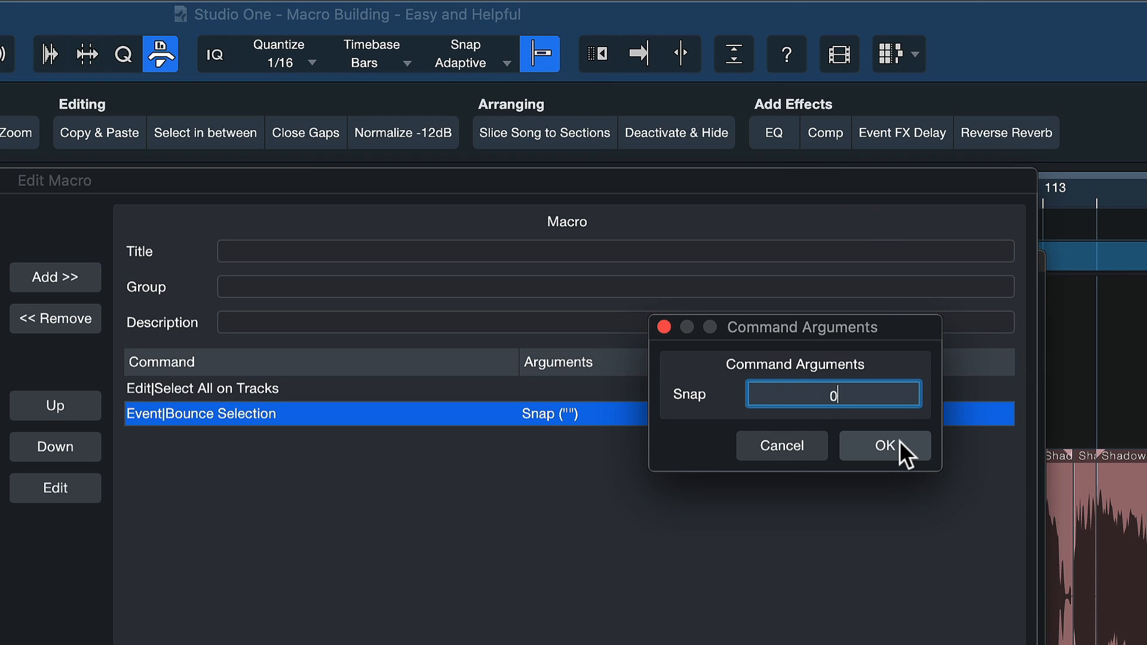
pyautogui.click(885, 446)
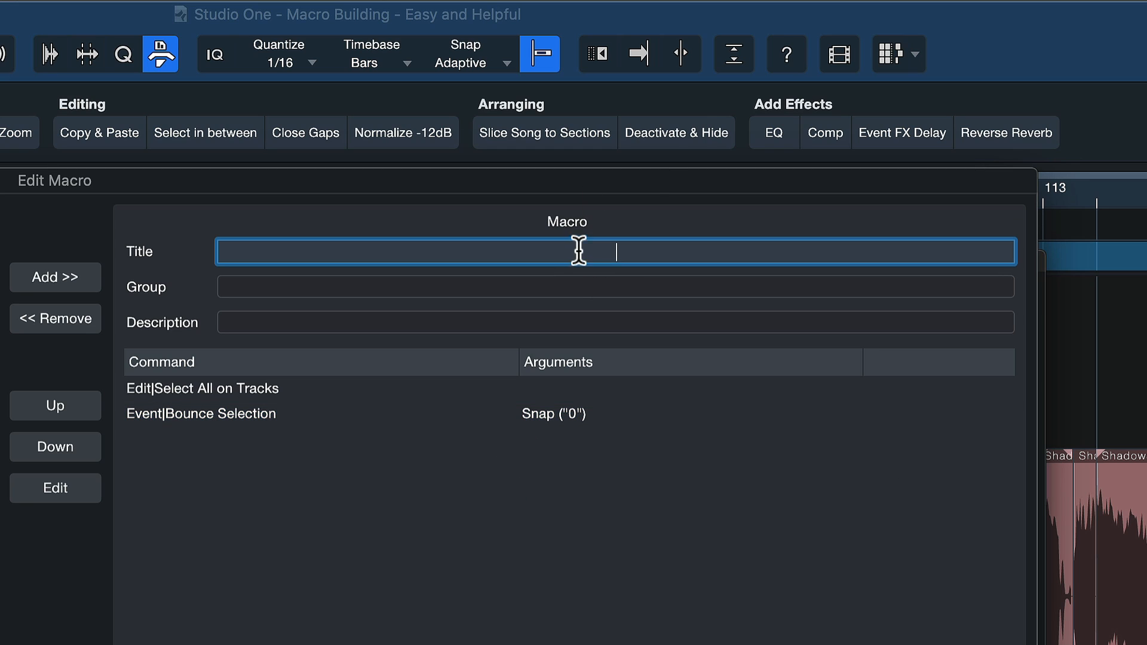
pyautogui.write('Consol')
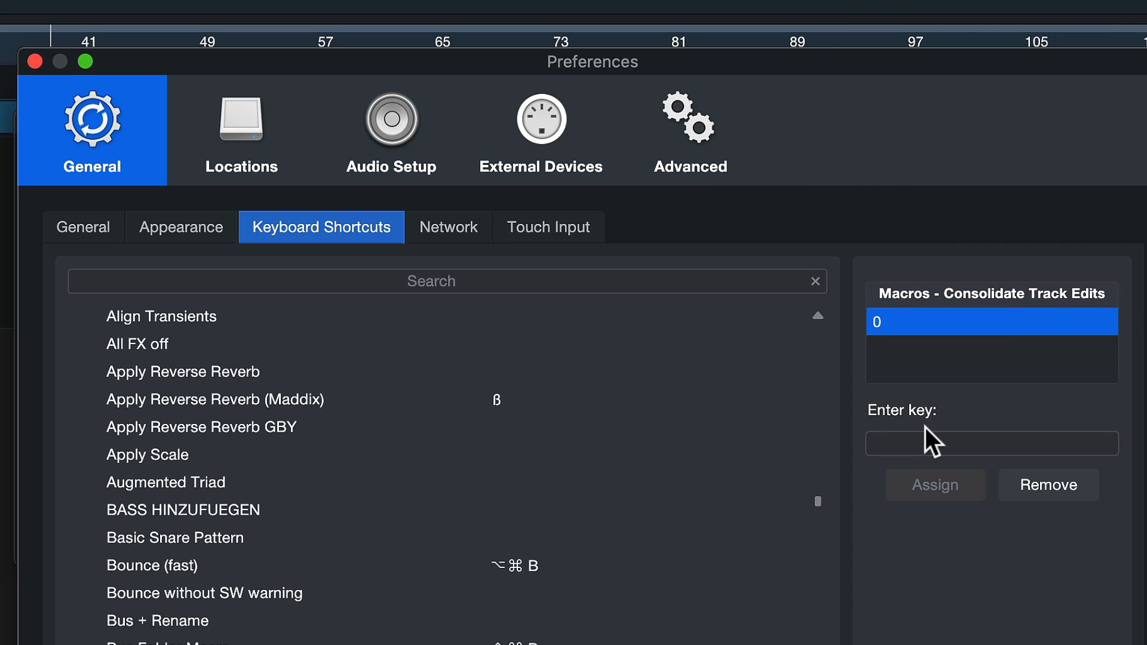
# Activate the key entry field to record a shortcut for Consolidate Track Edits
pyautogui.click(990, 442)
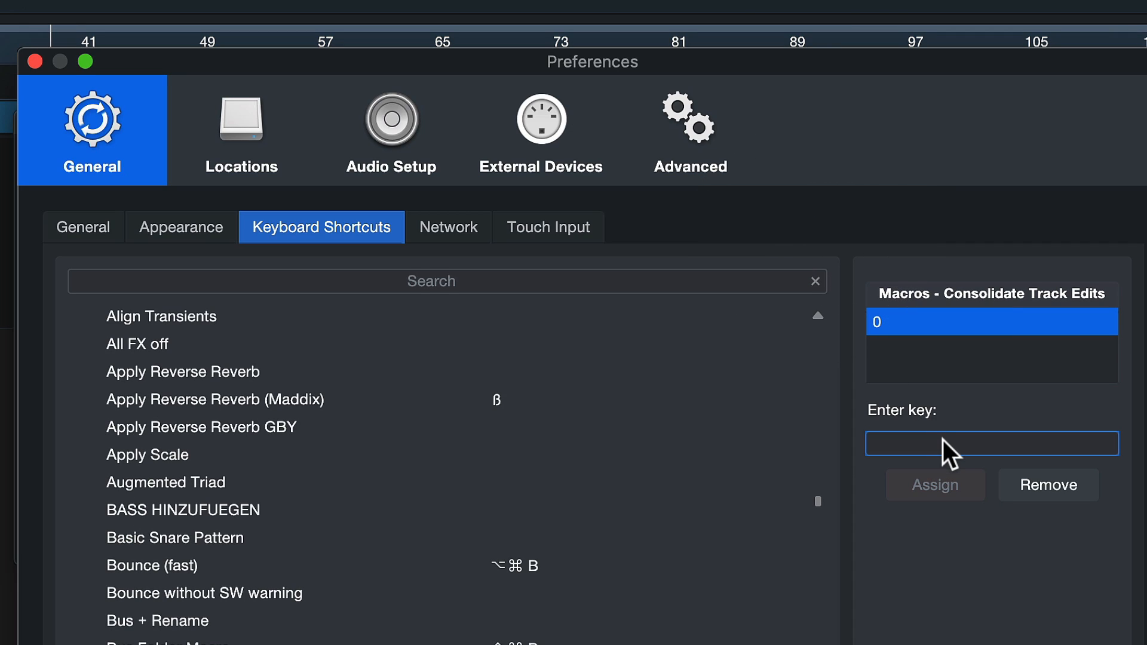
pyautogui.moveTo(915, 305)
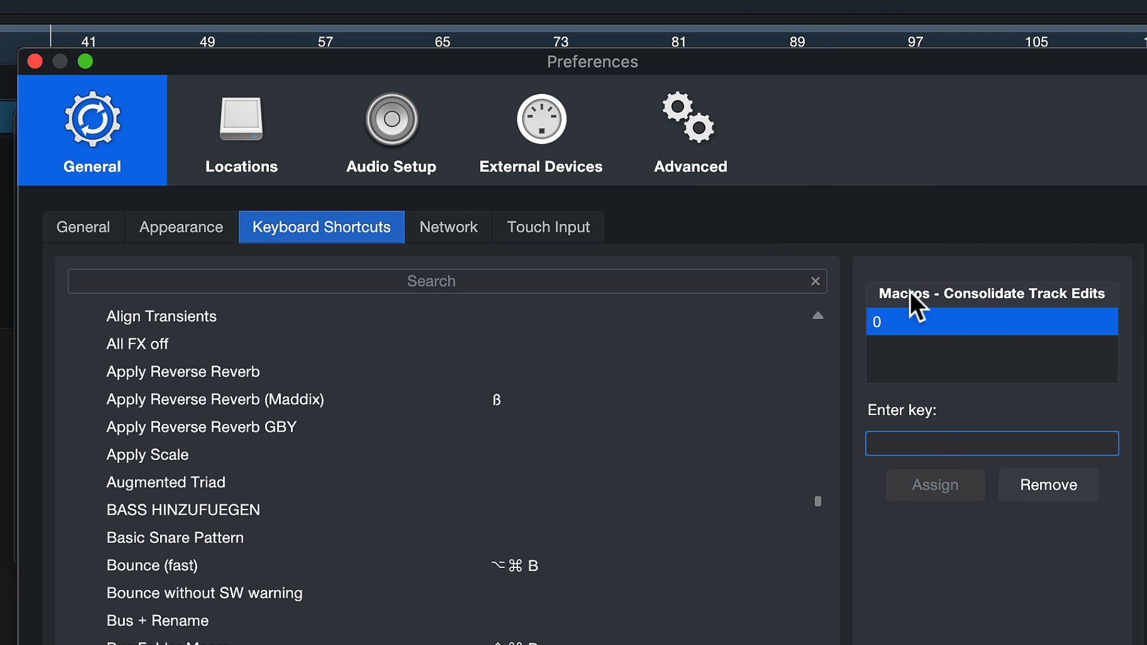
pyautogui.moveTo(913, 306)
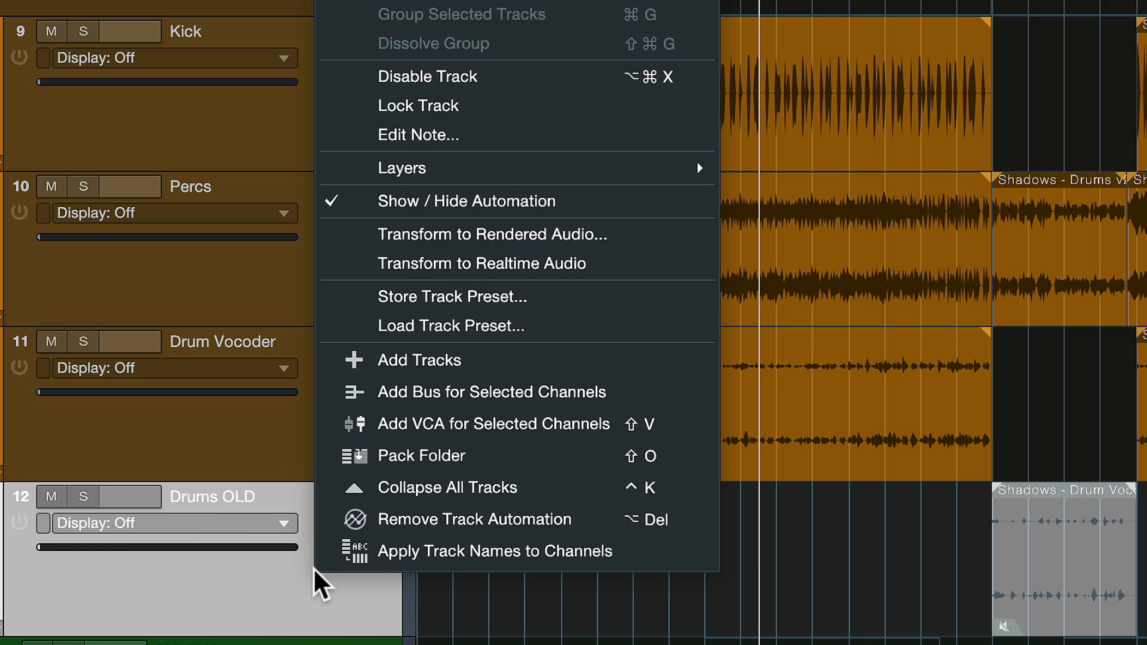
pyautogui.moveTo(847, 45)
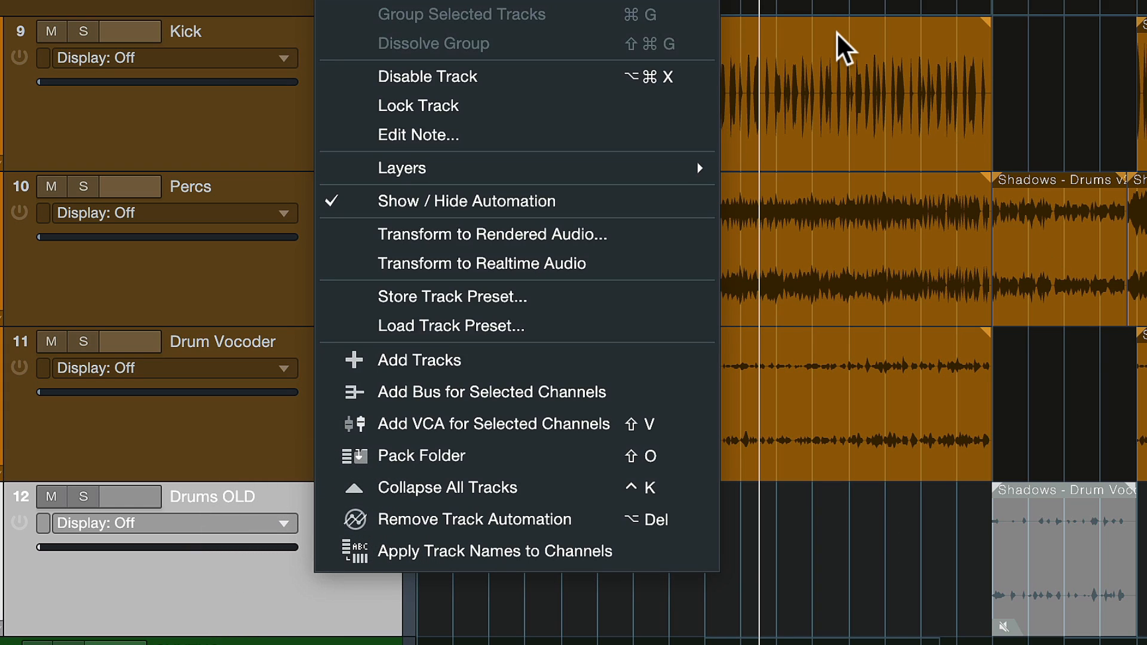
pyautogui.moveTo(516, 105)
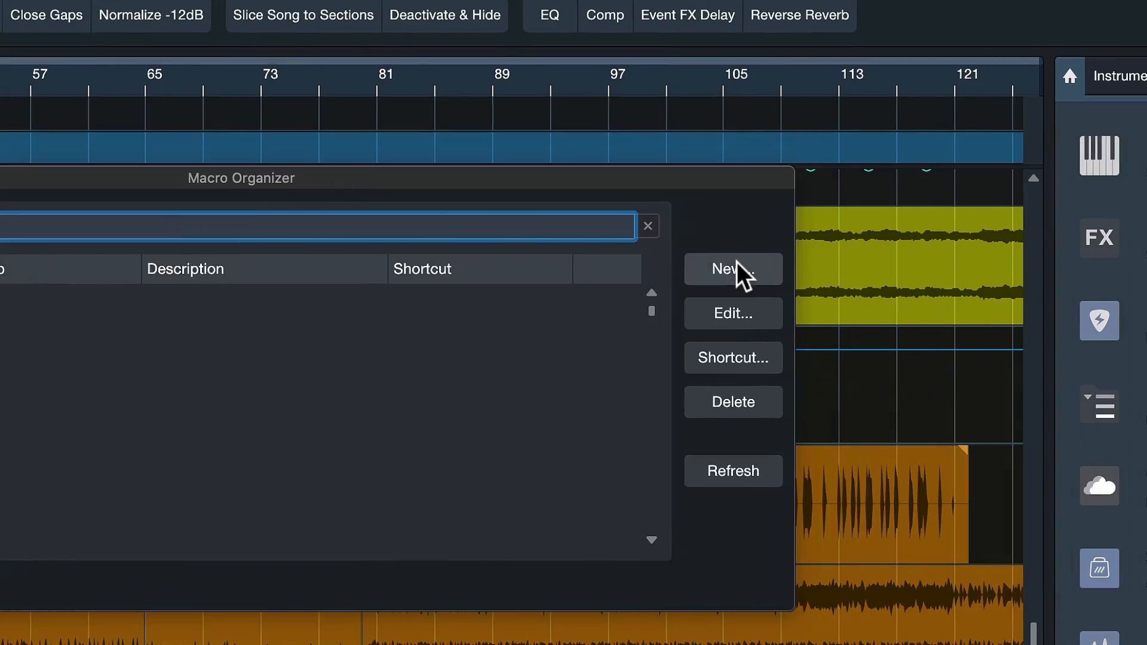
# Start a new macro with the Track Disable command, leaving its arguments unchanged
pyautogui.click(733, 269)
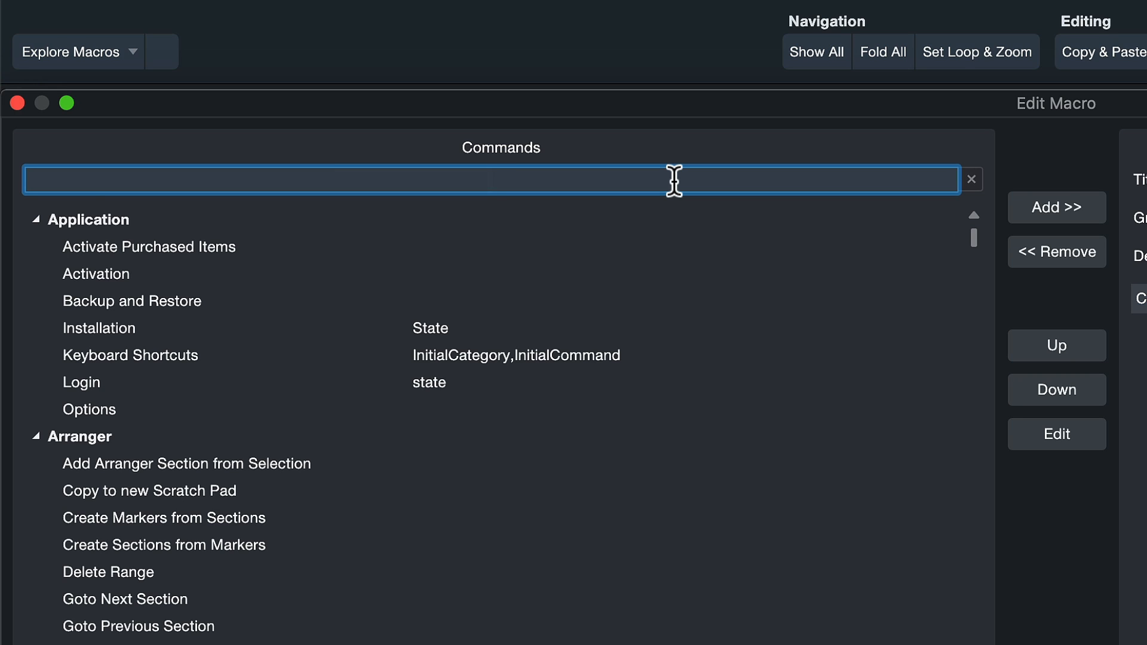
pyautogui.write('disable')
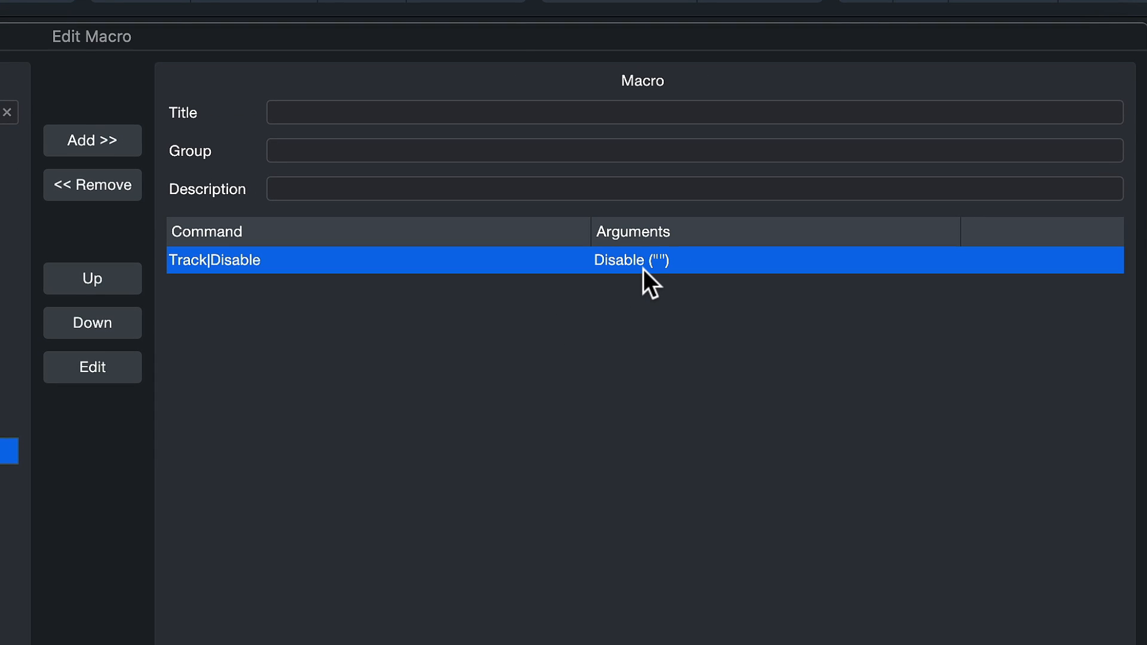
pyautogui.moveTo(622, 282)
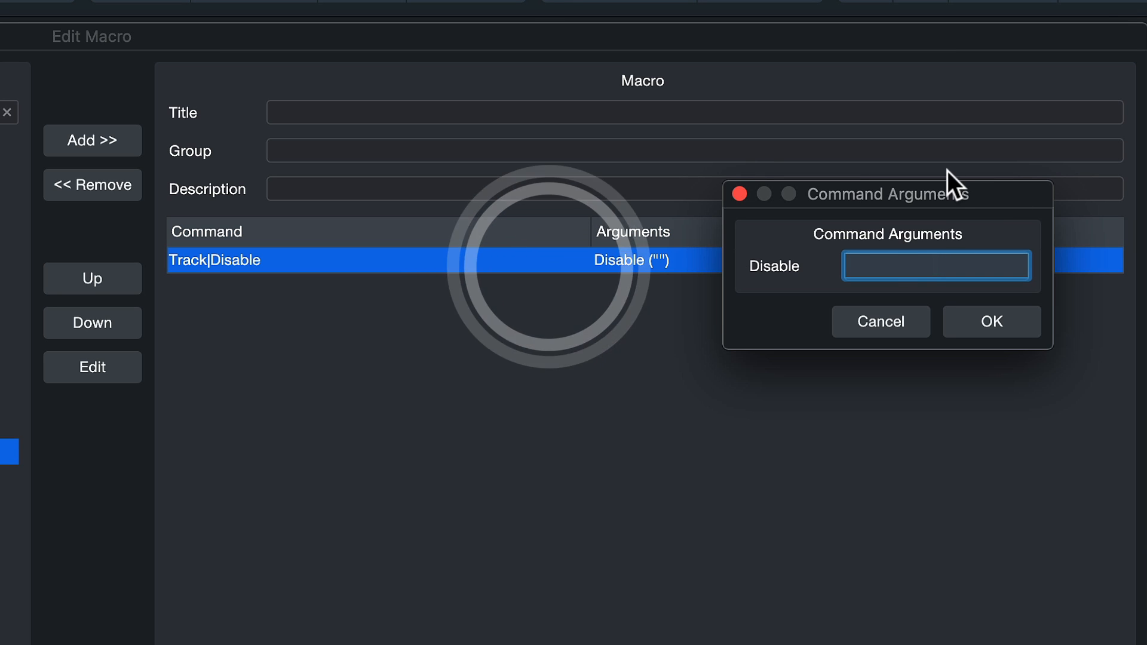
pyautogui.click(936, 266)
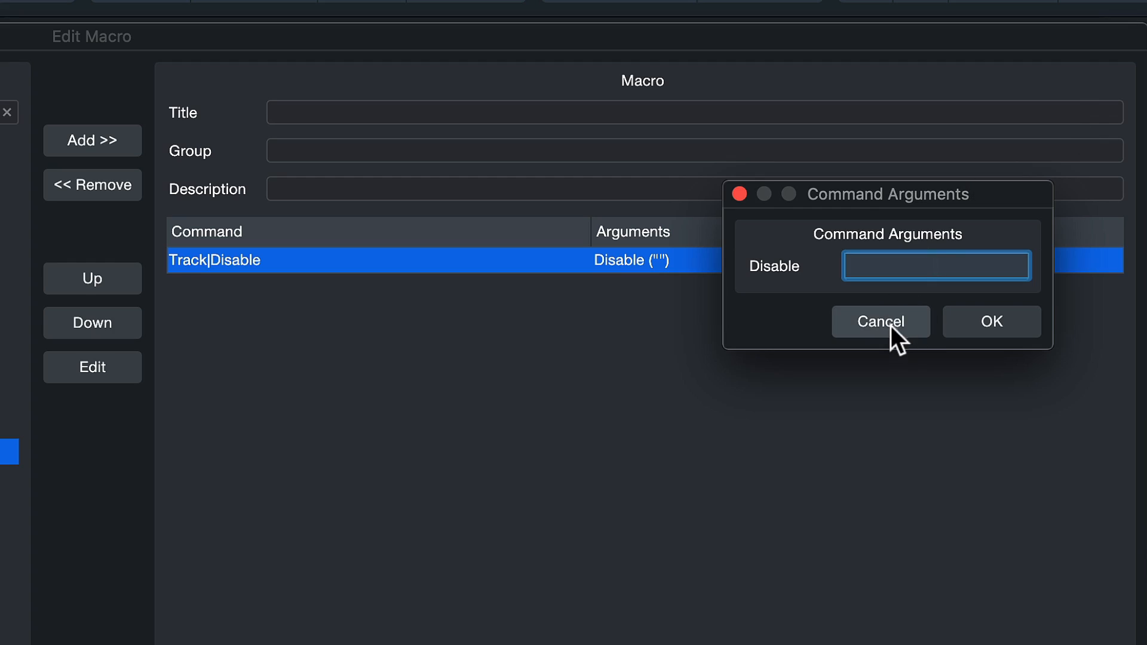
pyautogui.click(881, 321)
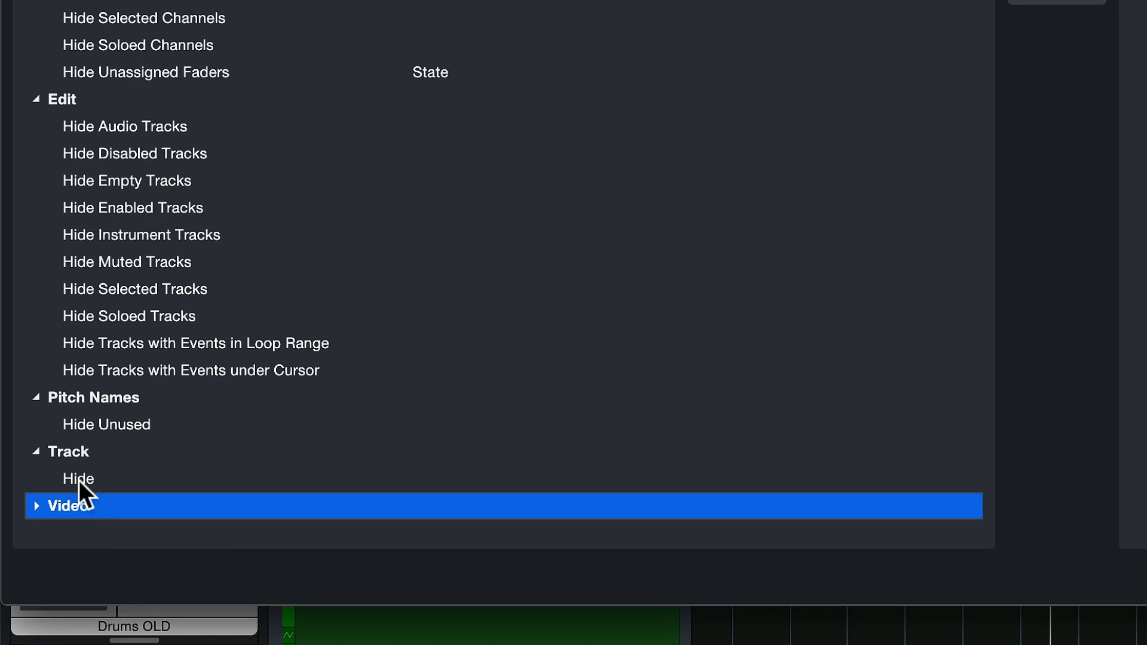
# Add the Track Hide command and title the macro 'Deactivate & Hide Track'
pyautogui.click(76, 479)
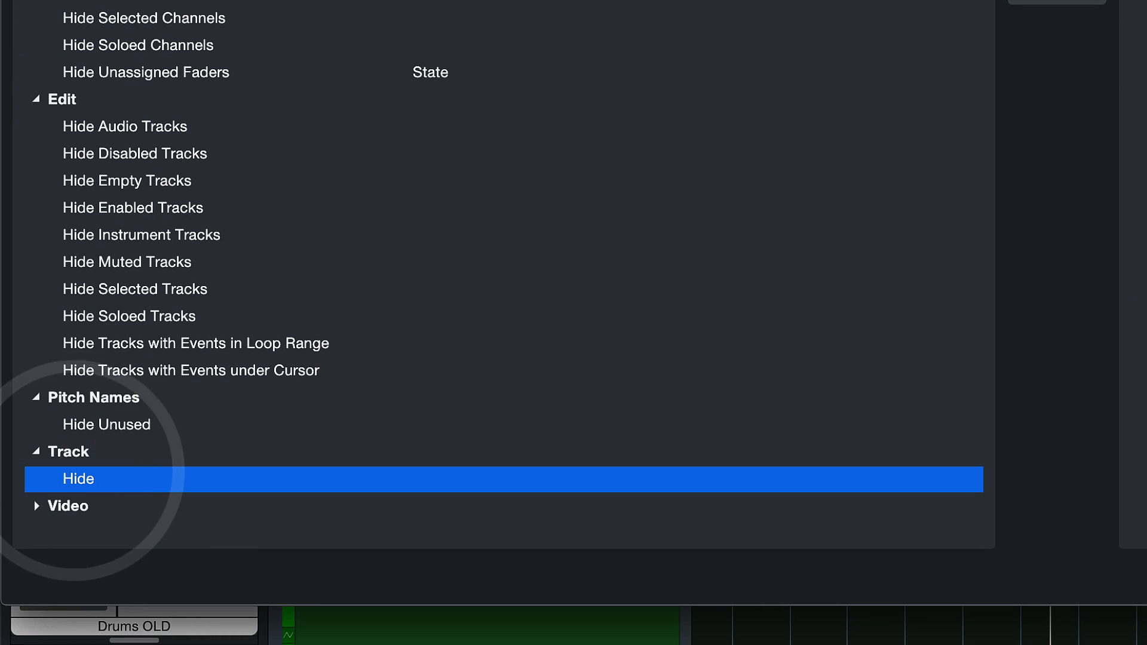
pyautogui.doubleClick(77, 479)
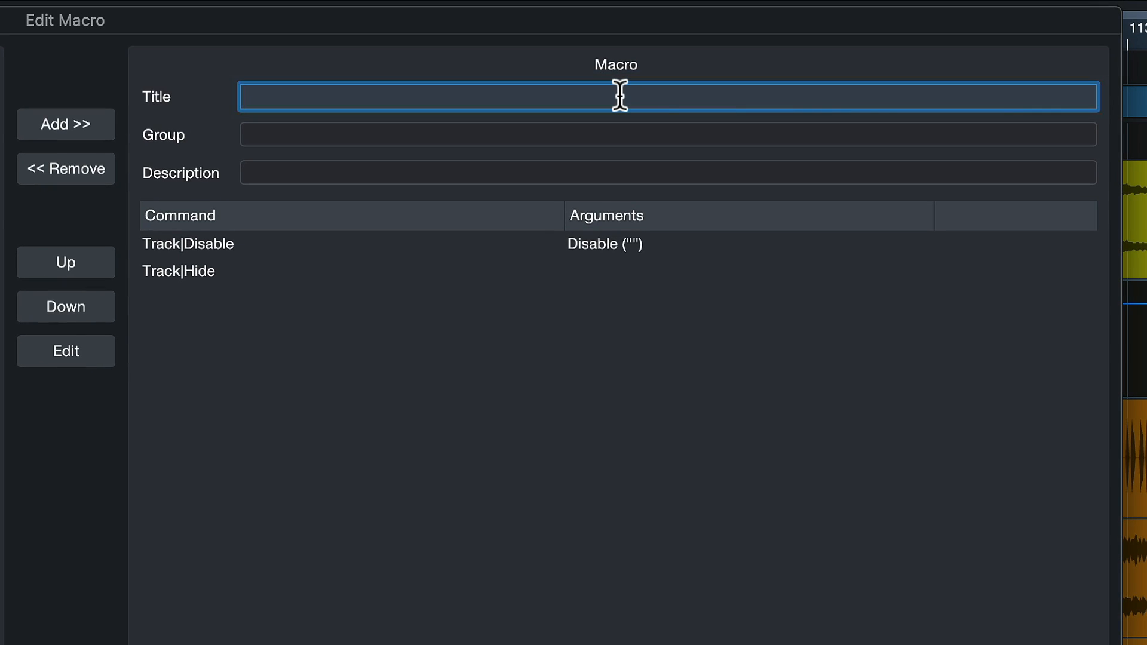
pyautogui.write('Deact')
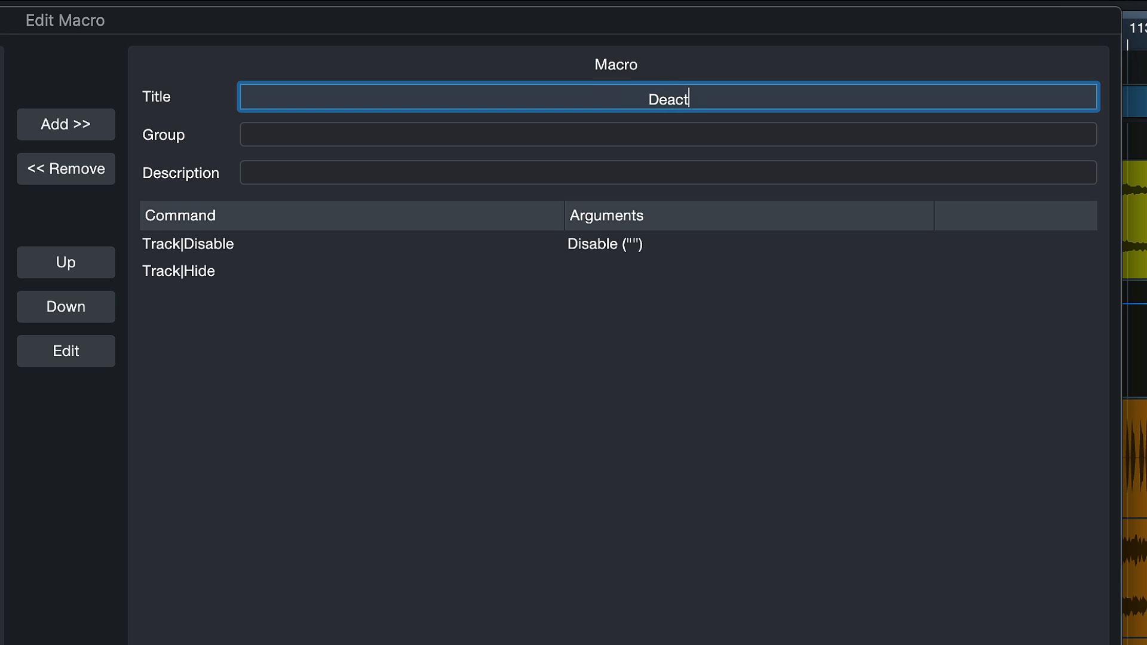
pyautogui.write('ivate & Hide Tra')
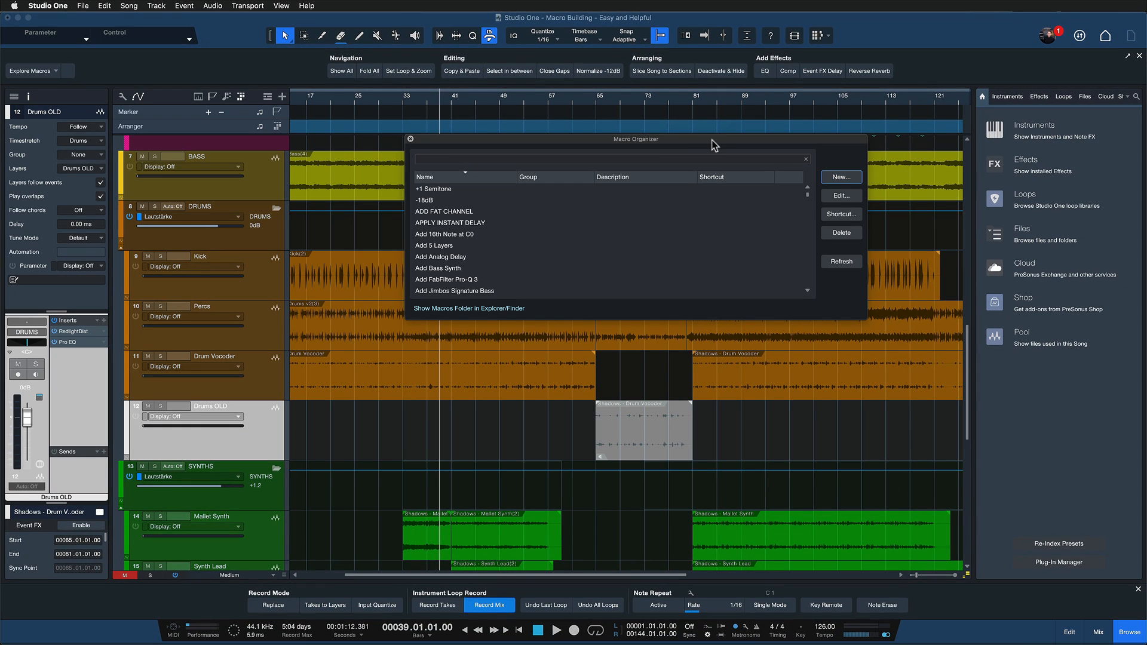
# Search 'deac' in the Macro Organizer to locate the new Deactivate & Hide Track macro
pyautogui.write('deac')
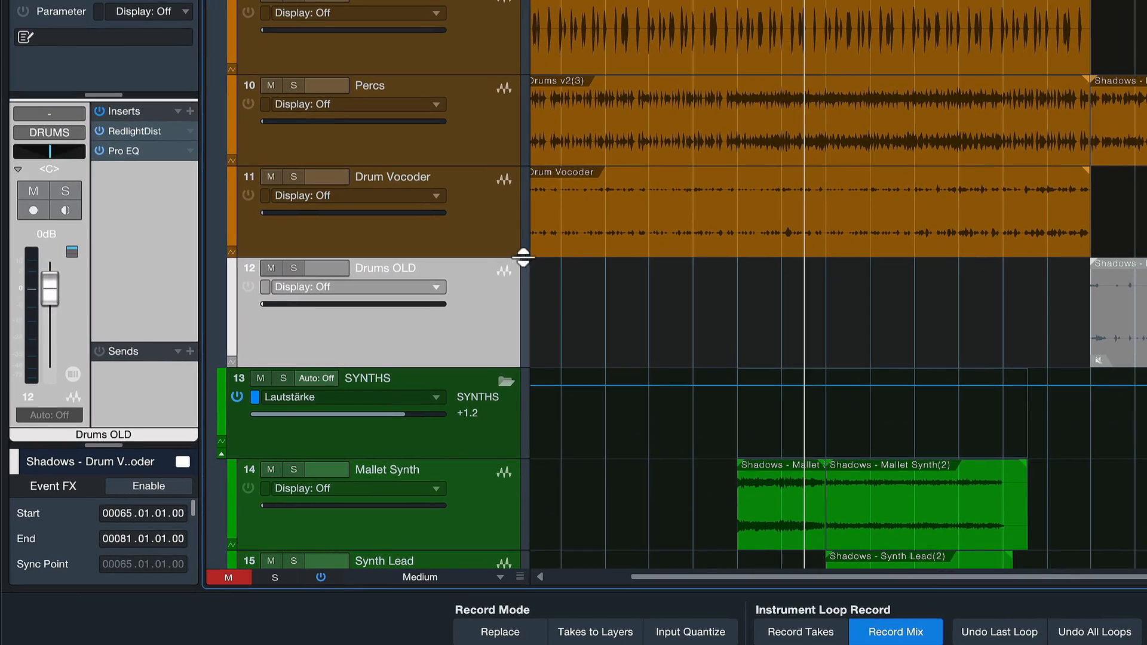
pyautogui.moveTo(724, 230)
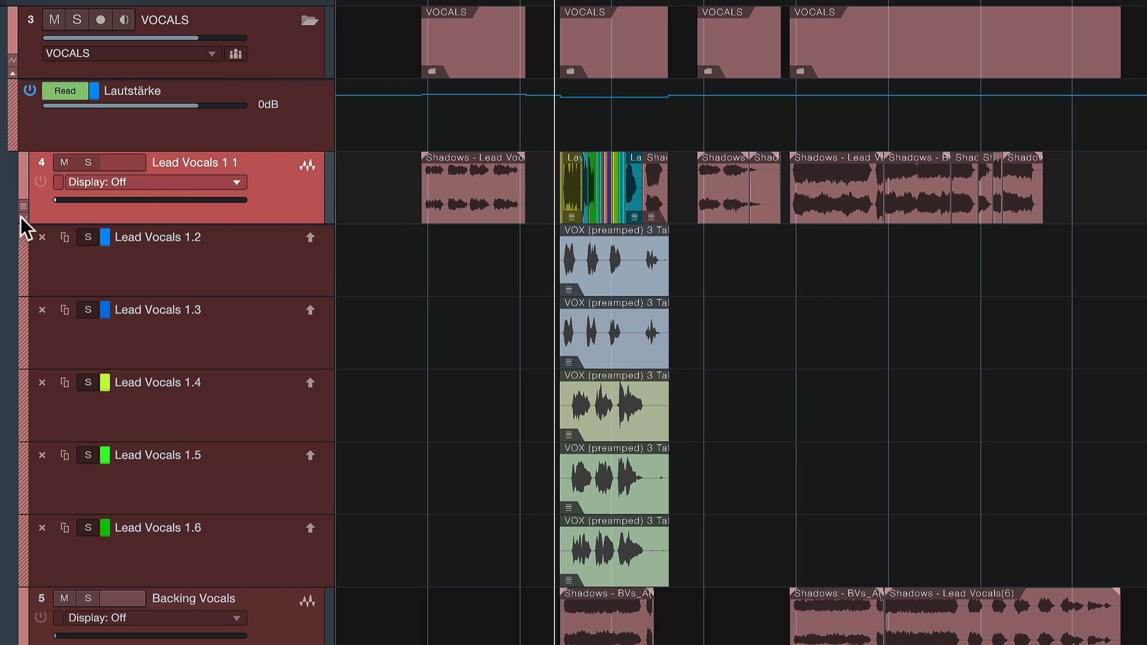
pyautogui.moveTo(24, 224)
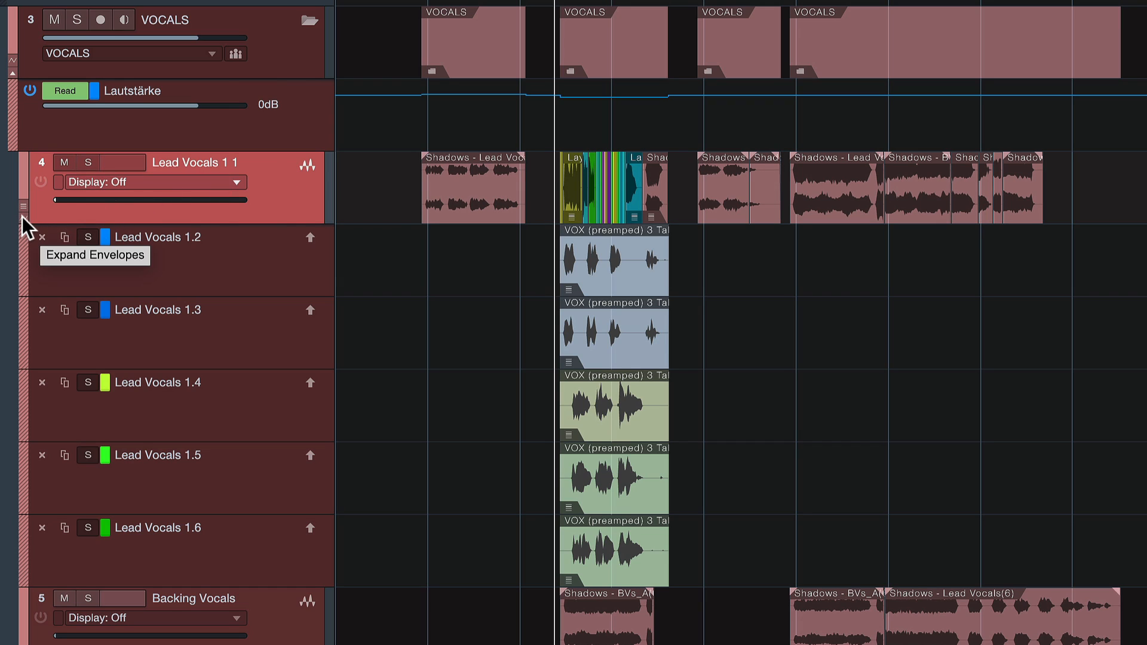
pyautogui.moveTo(27, 228)
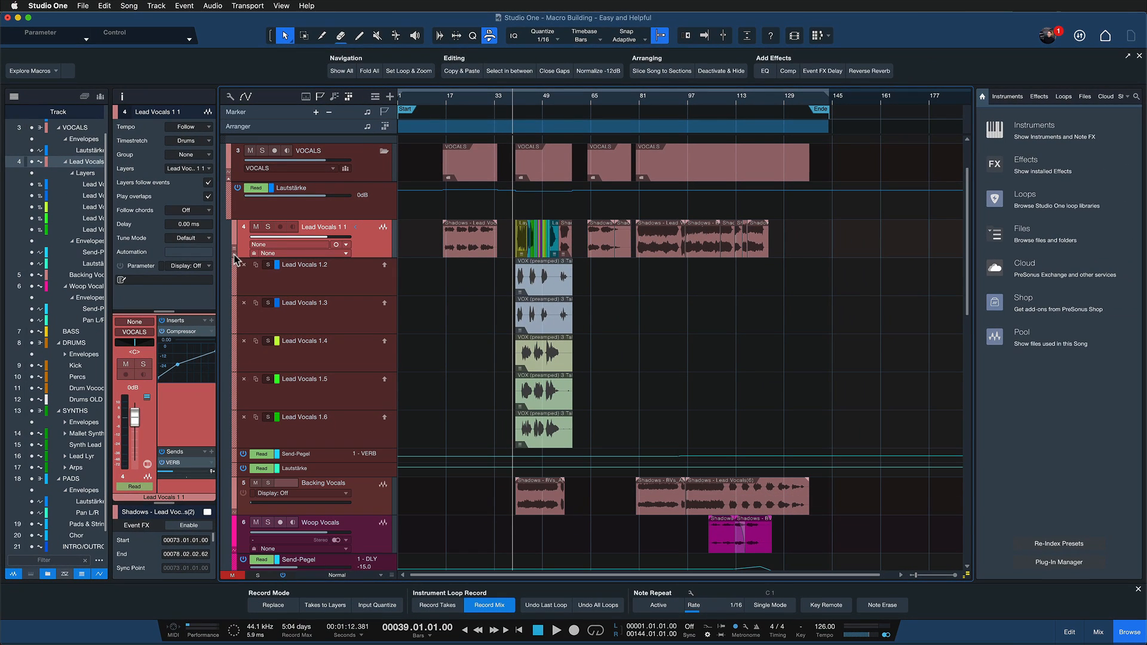
pyautogui.scroll(-3)
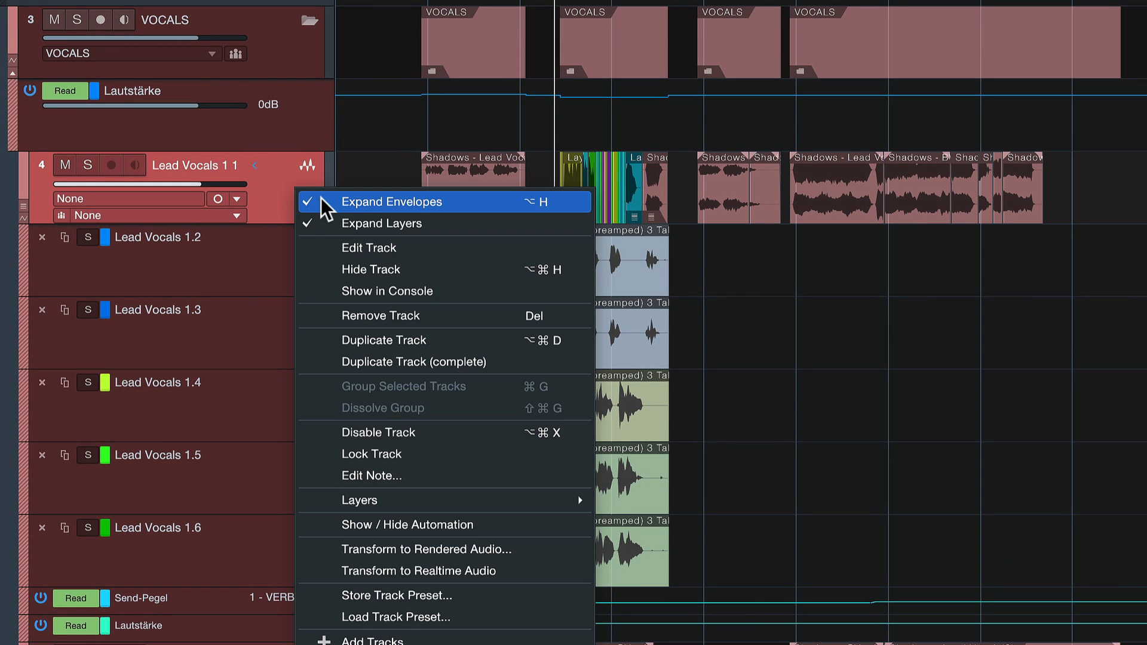
pyautogui.moveTo(343, 215)
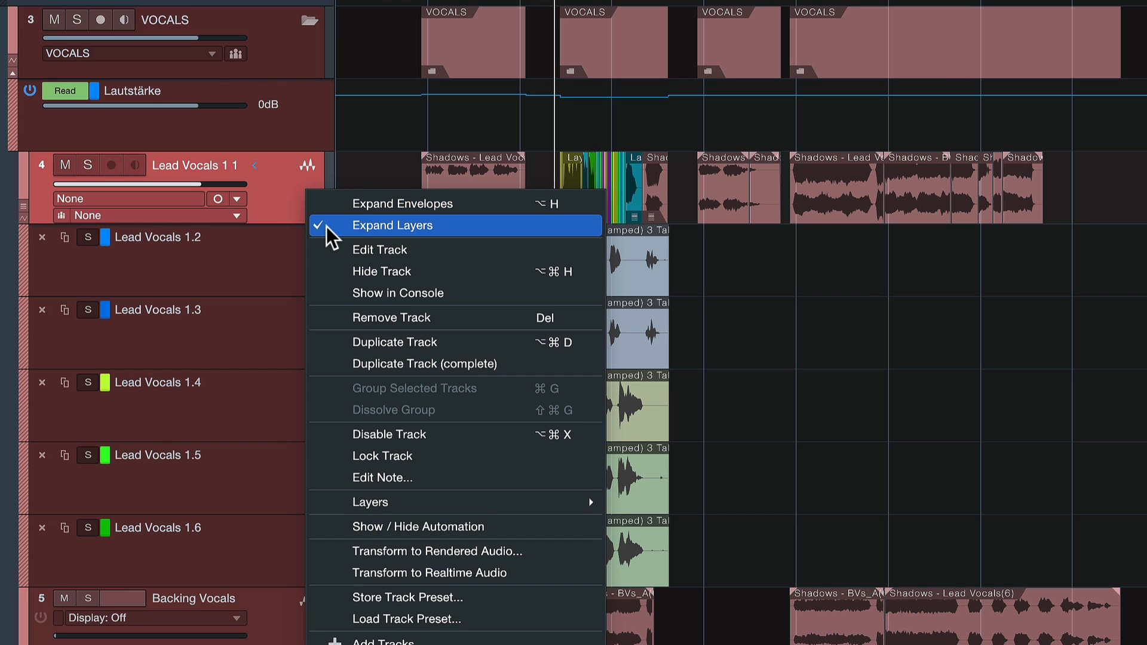
pyautogui.click(393, 226)
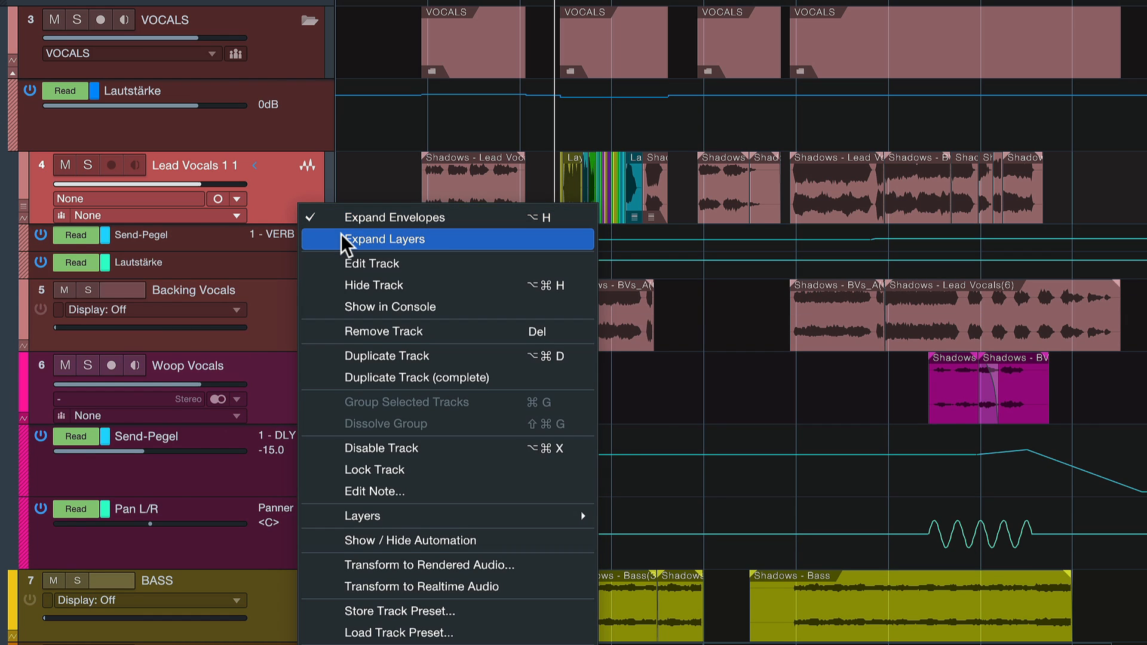
pyautogui.click(384, 239)
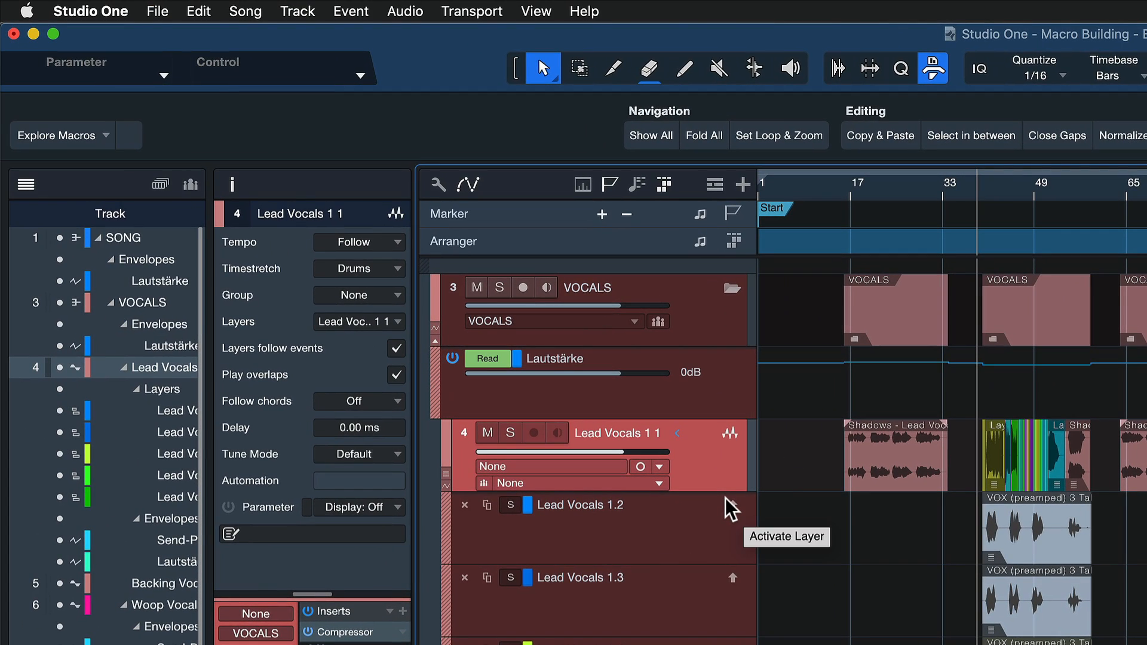
# Create a new macro holding Track Expand Envelopes and Expand Layers, found via an 'expa' search
pyautogui.click(90, 11)
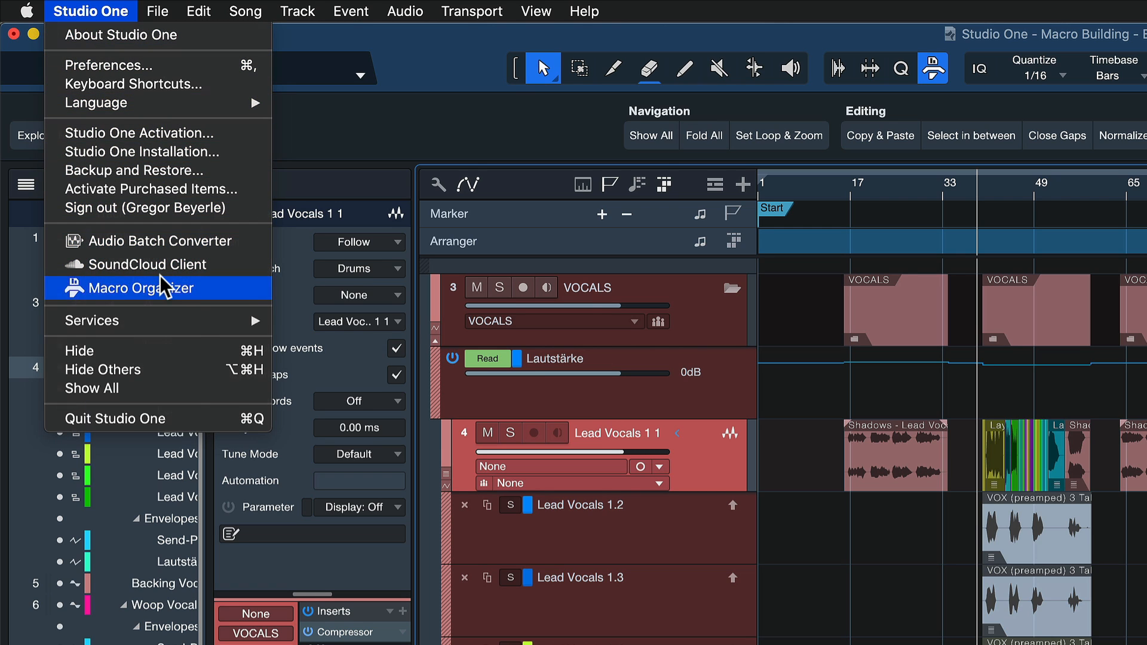
pyautogui.click(137, 288)
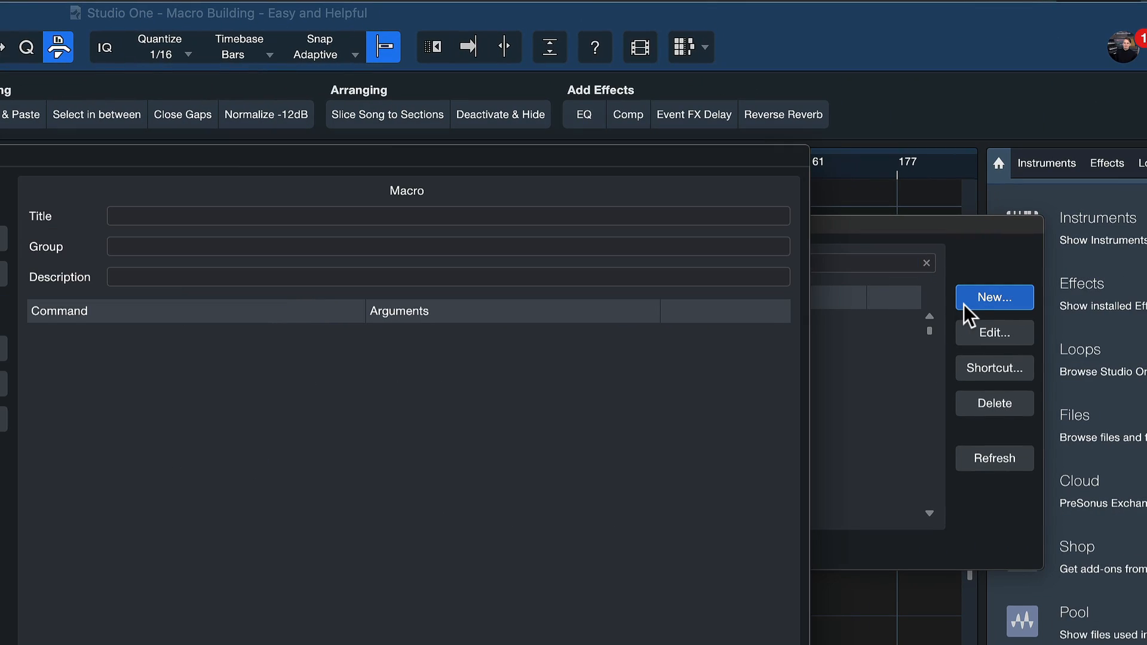
pyautogui.click(993, 297)
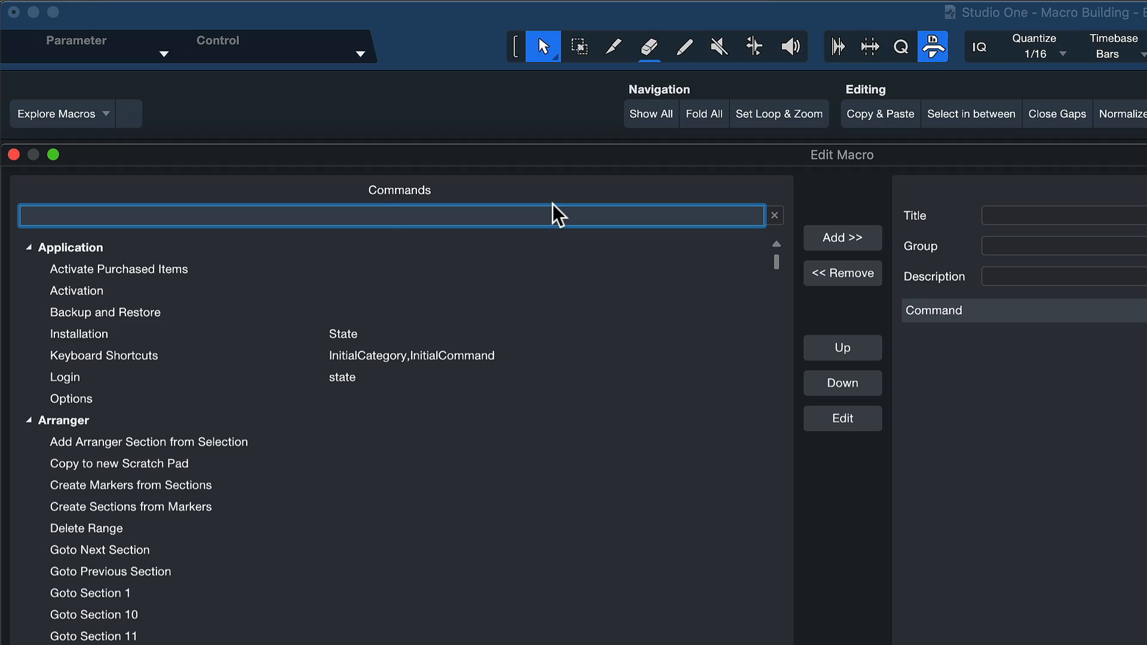
pyautogui.write('expa')
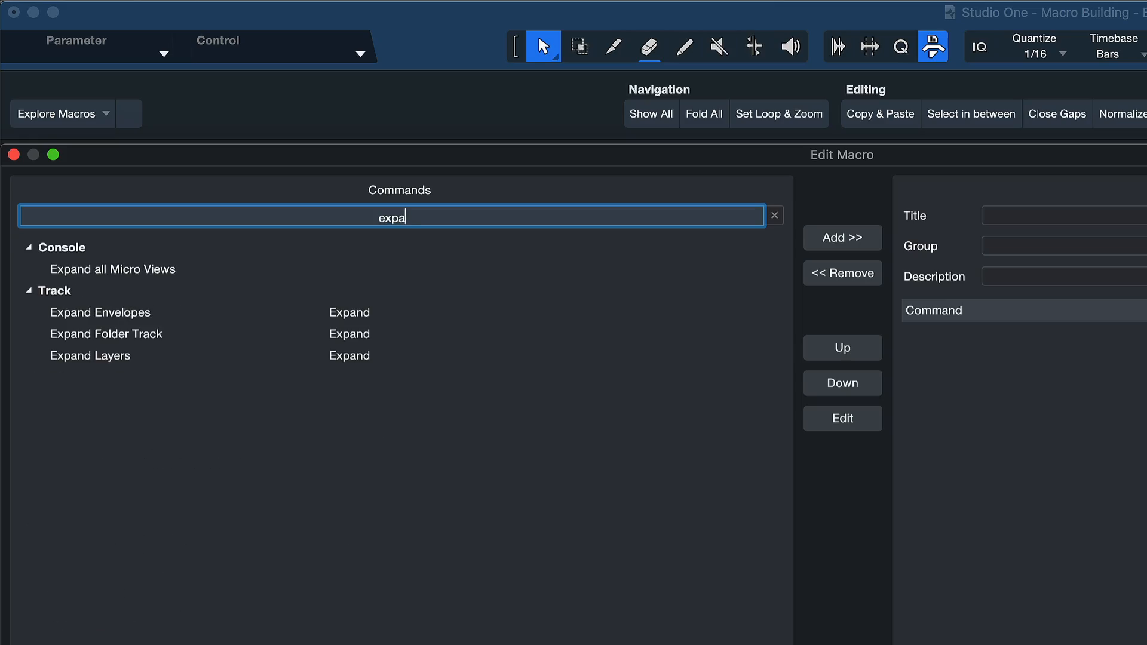
pyautogui.click(105, 333)
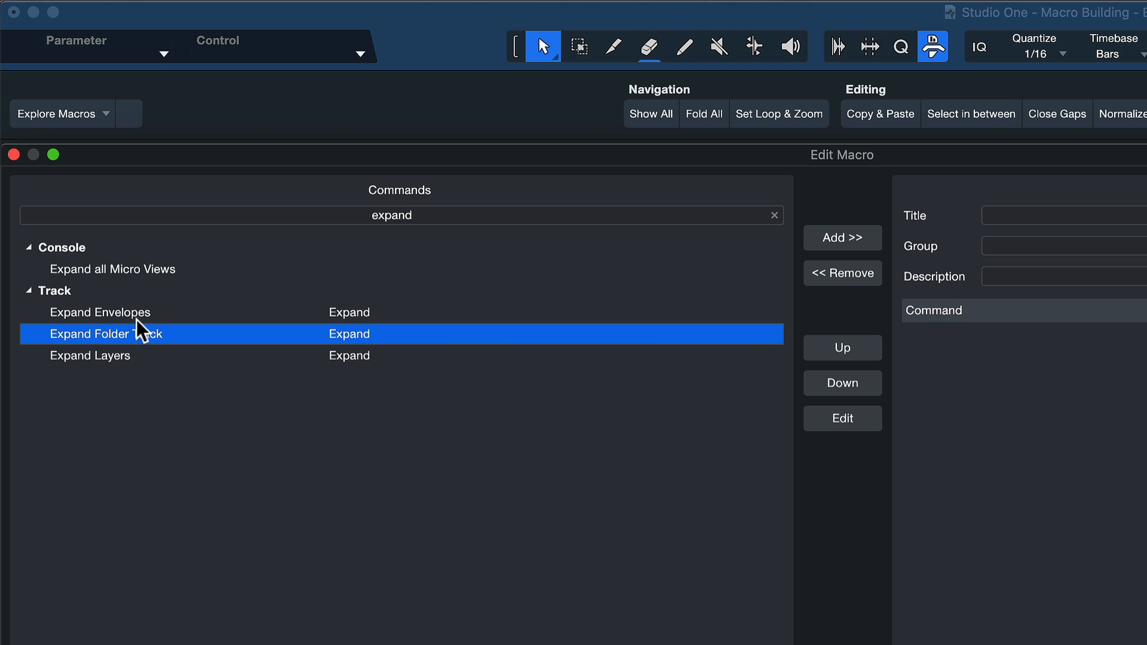
pyautogui.click(99, 311)
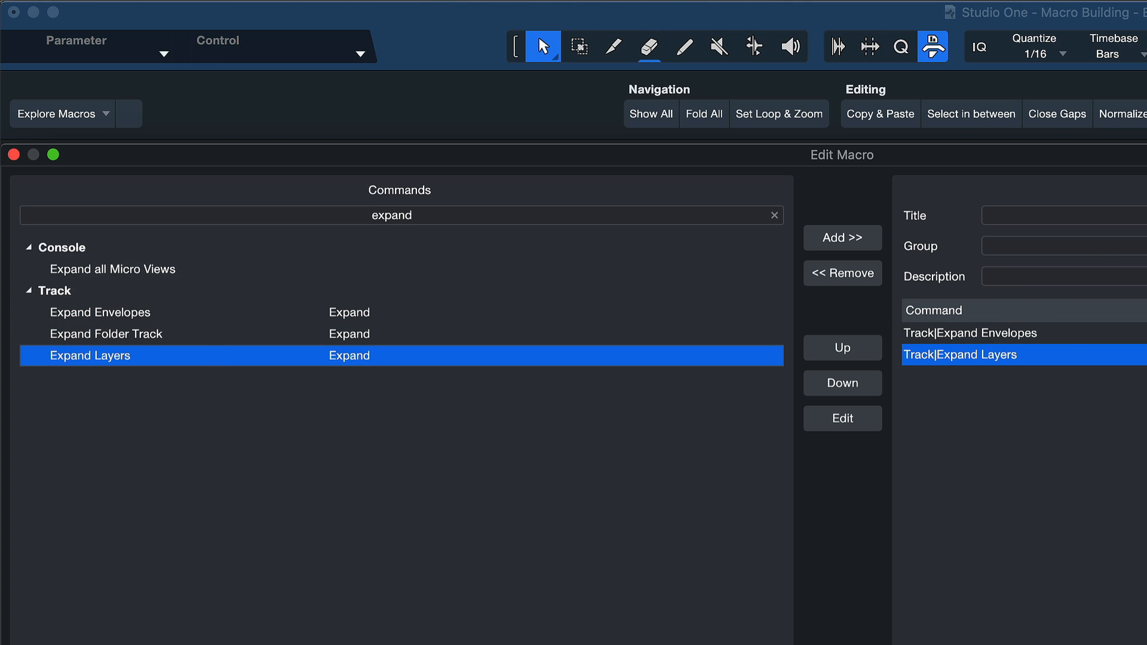
# Title the expand macro 'Show/Hide Track Levels'
pyautogui.write('Show/')
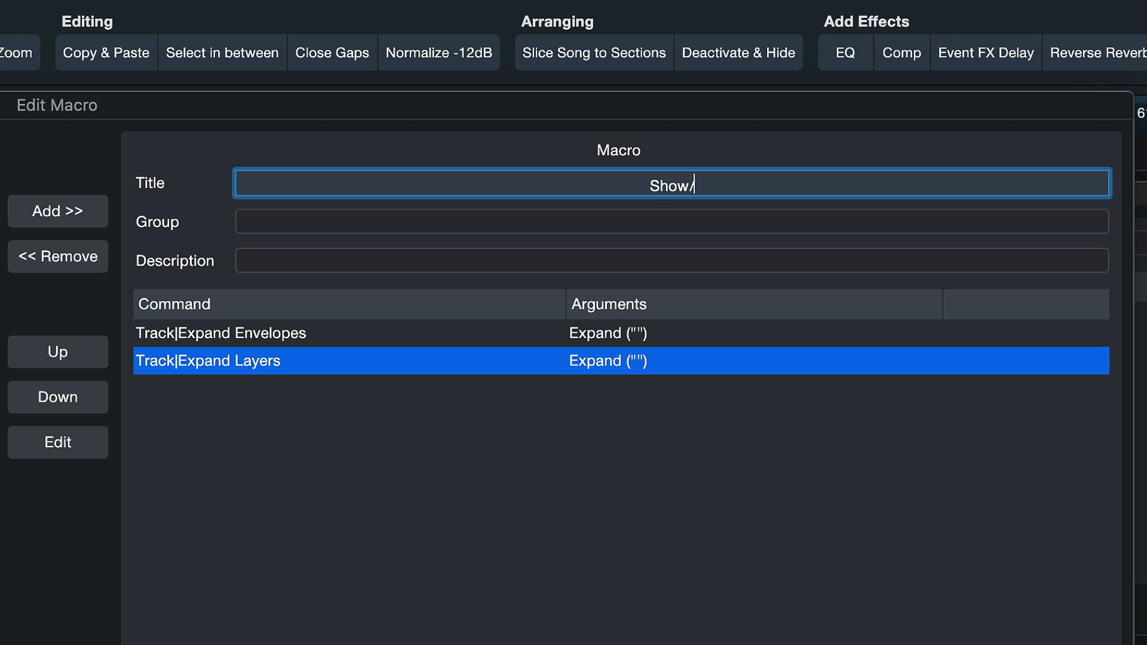
pyautogui.write('Hide Track')
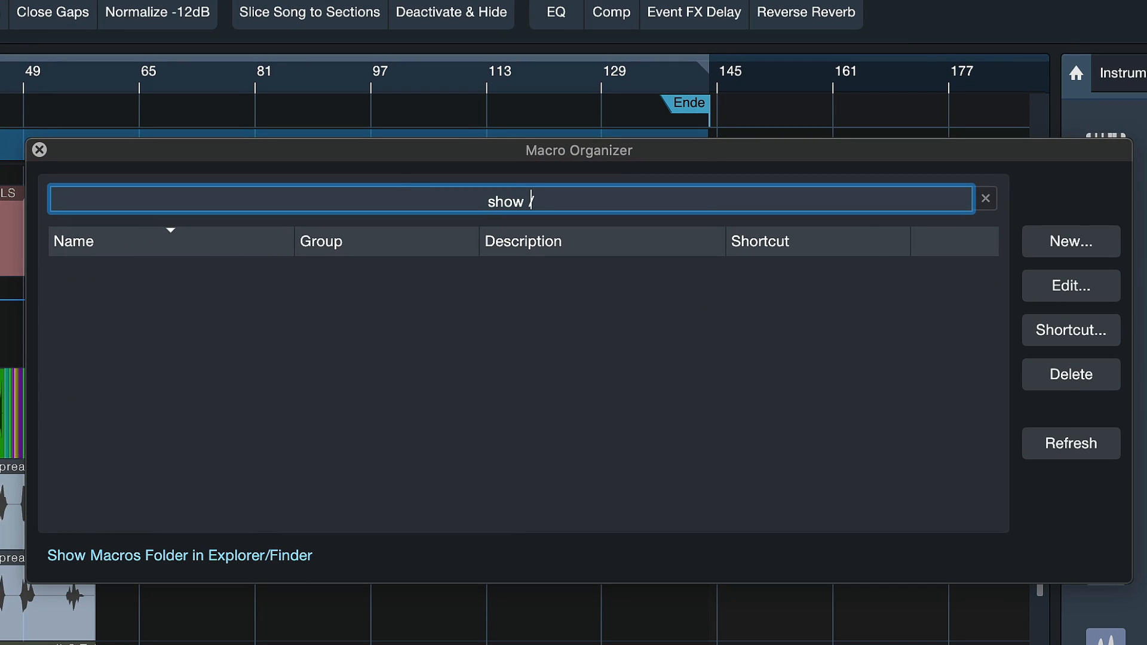
# Assign the H key to the Show/Hide Track Levels macro despite the conflict warning
pyautogui.write('h')
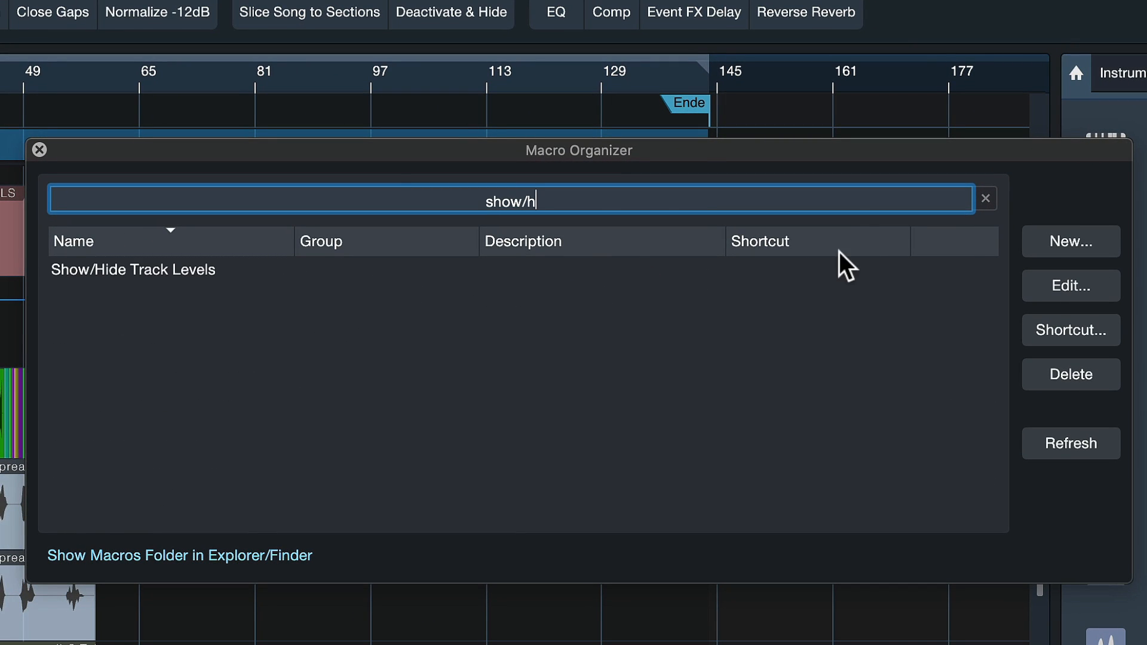
pyautogui.click(1070, 329)
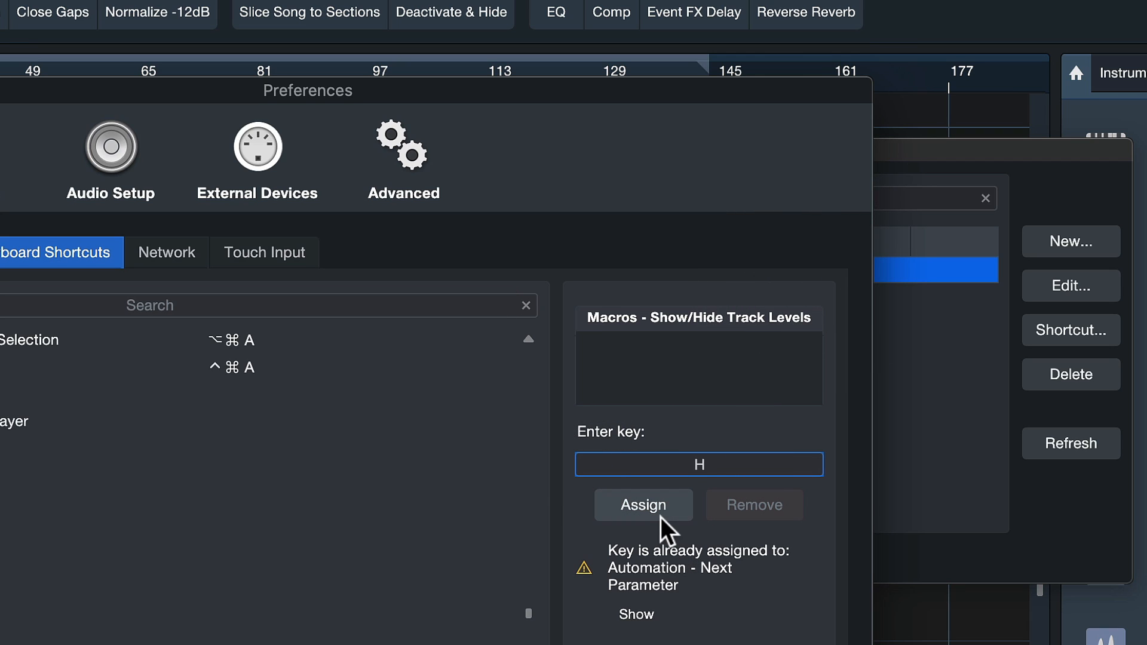
pyautogui.moveTo(731, 585)
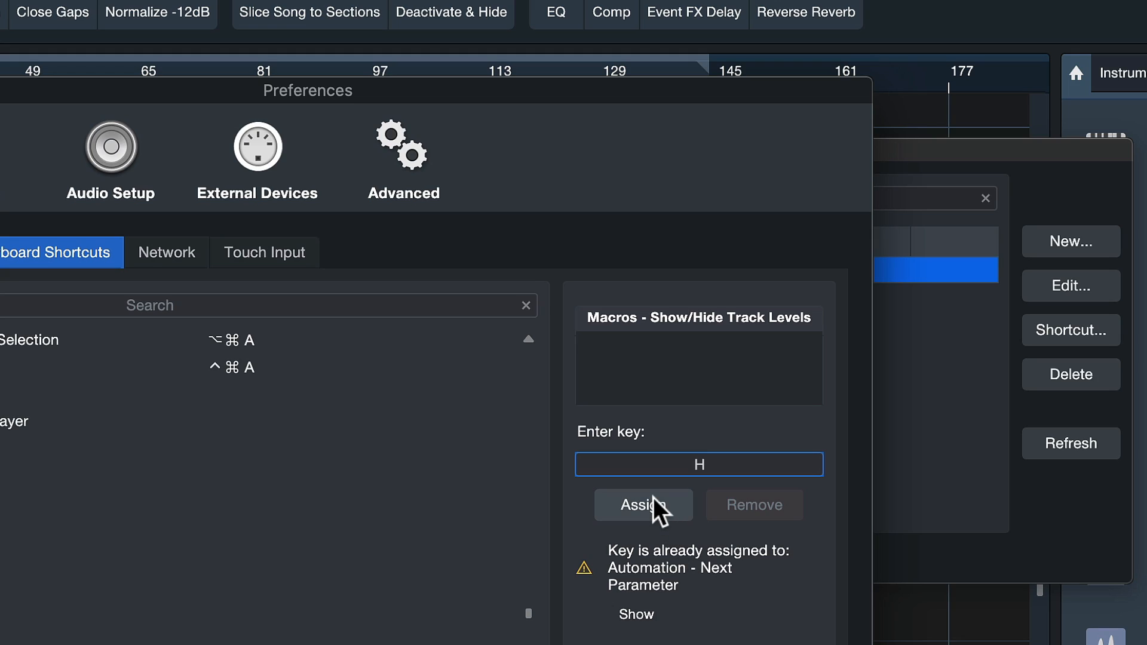
pyautogui.click(643, 504)
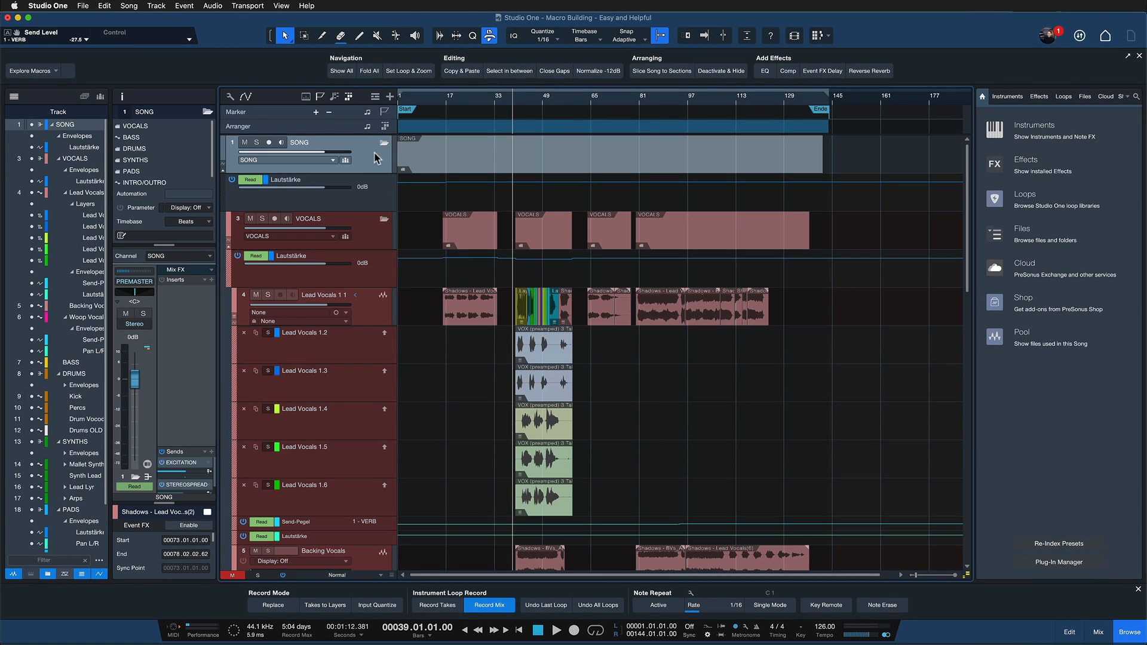
pyautogui.click(307, 218)
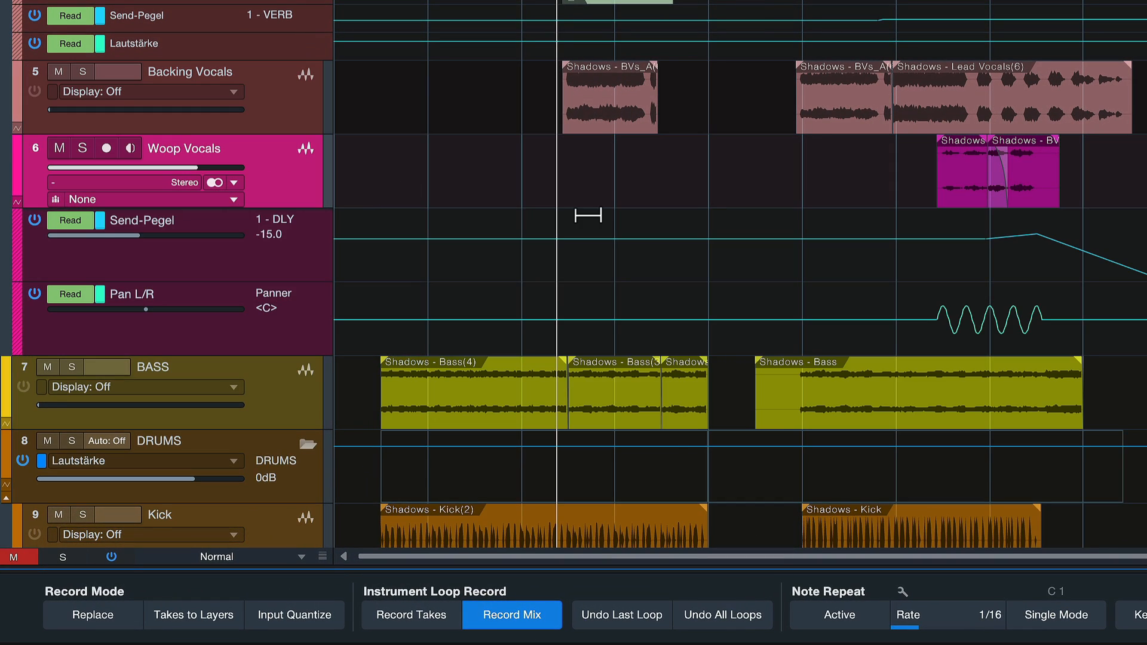
pyautogui.moveTo(300, 194)
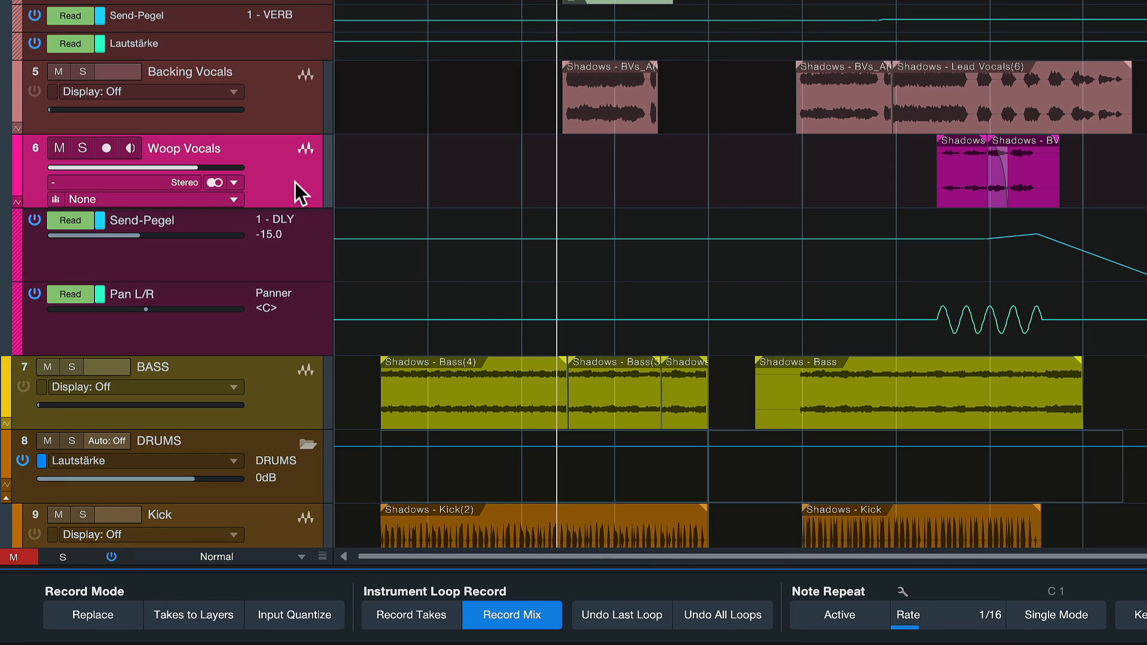